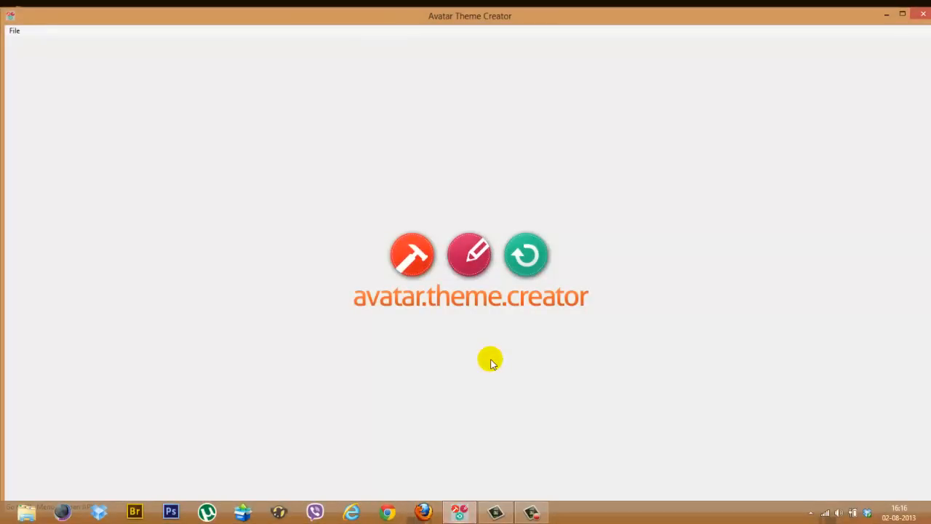
mouse_move(96, 81)
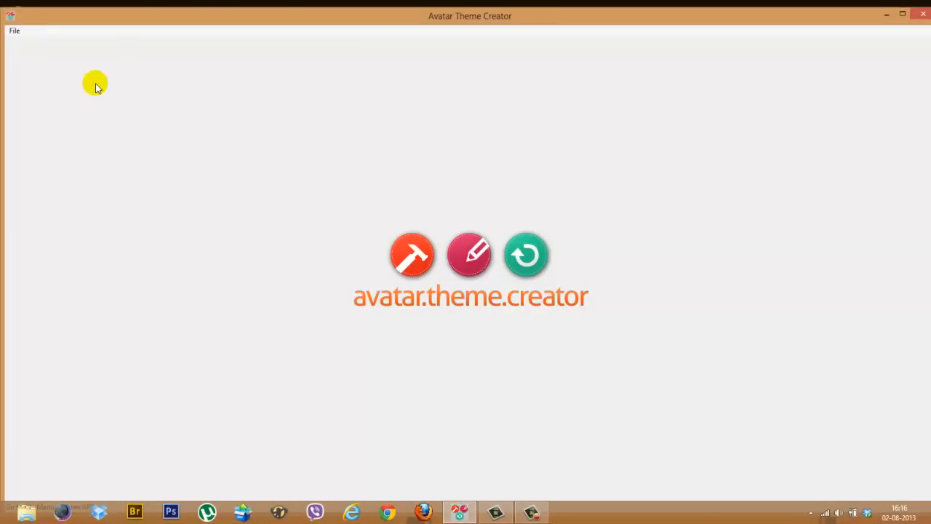
Show the File options, including Download Theme.
left_click(14, 30)
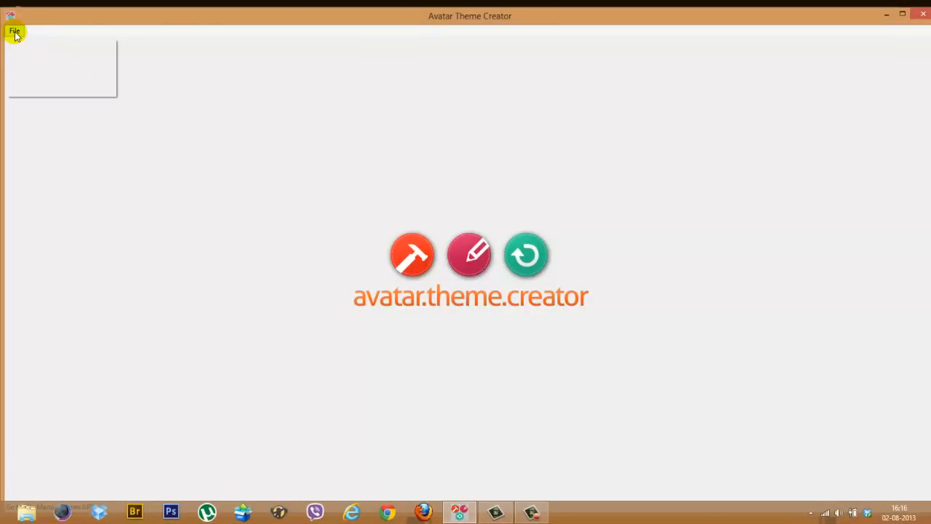
left_click(15, 30)
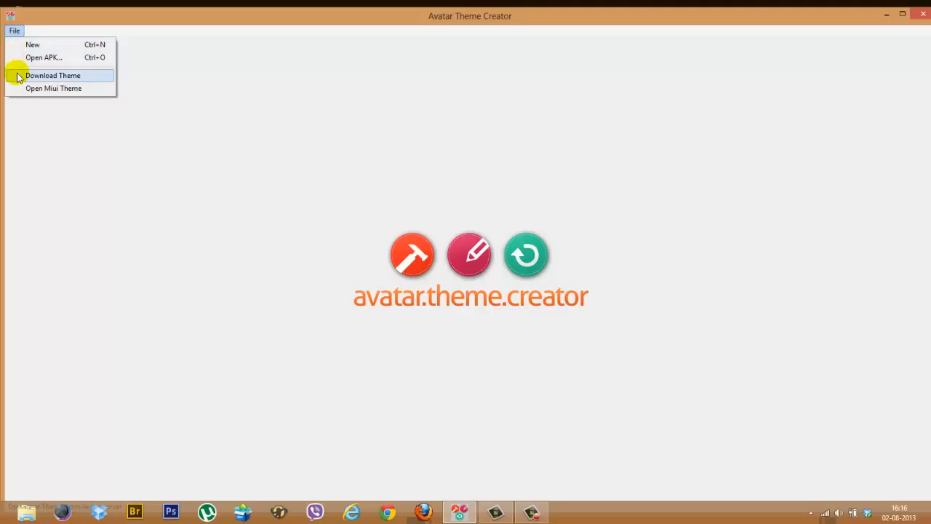
mouse_move(49, 79)
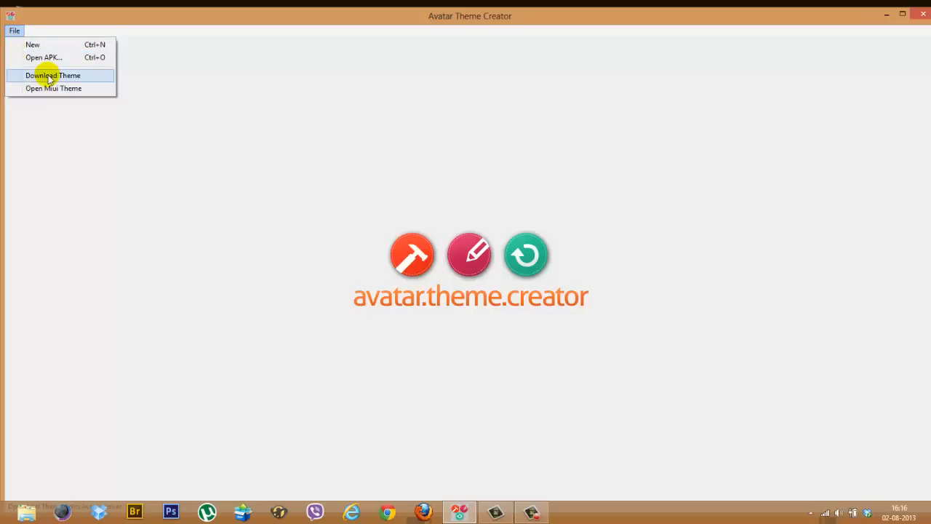
Browse the downloadable theme gallery with Quijaopaper, AraccoonAli, SummerMemory and GreenEarth.
left_click(53, 76)
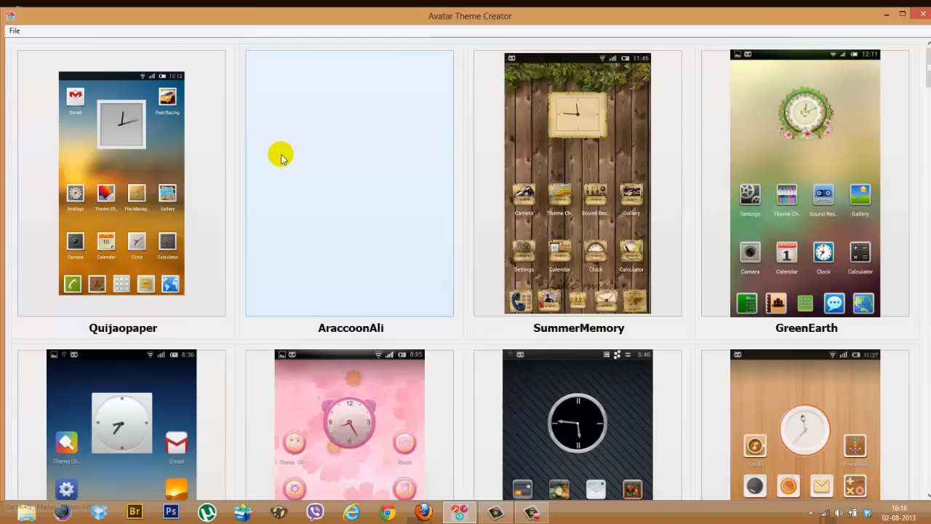
scroll("down", 3)
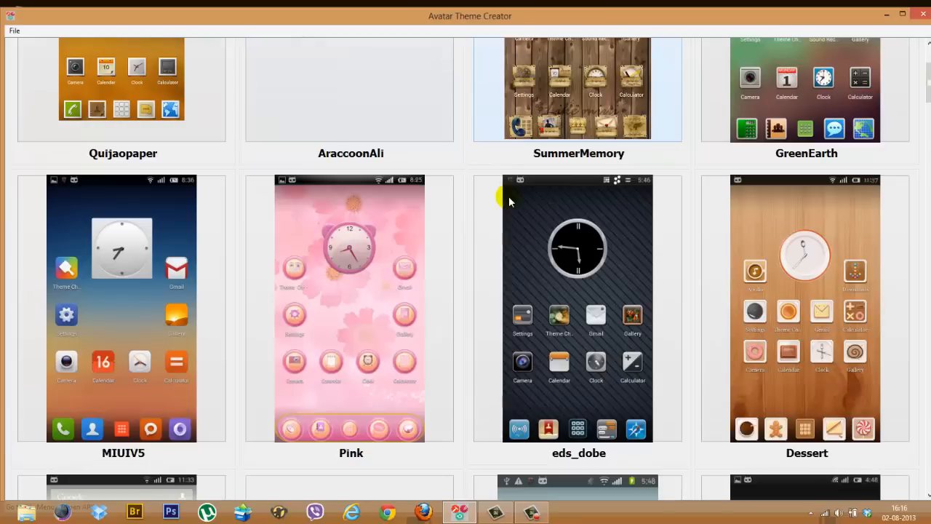
scroll("down", 3)
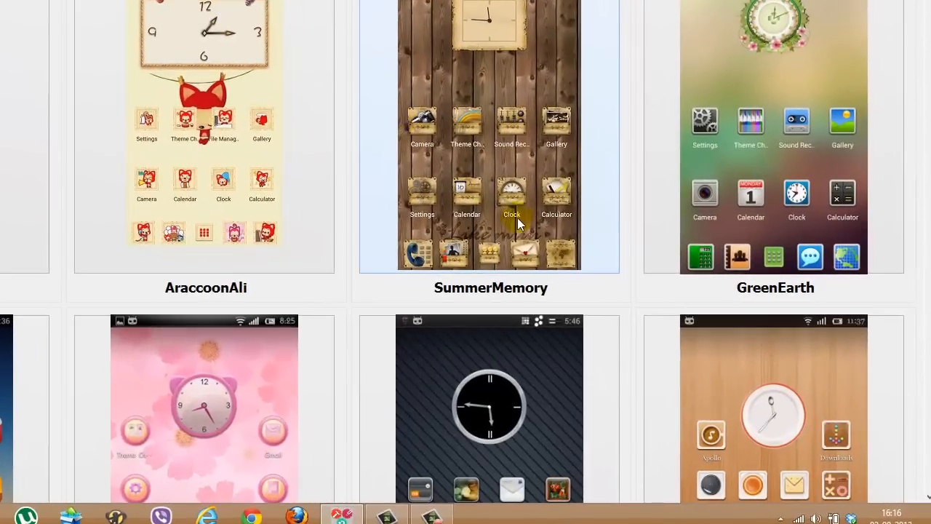
mouse_move(550, 70)
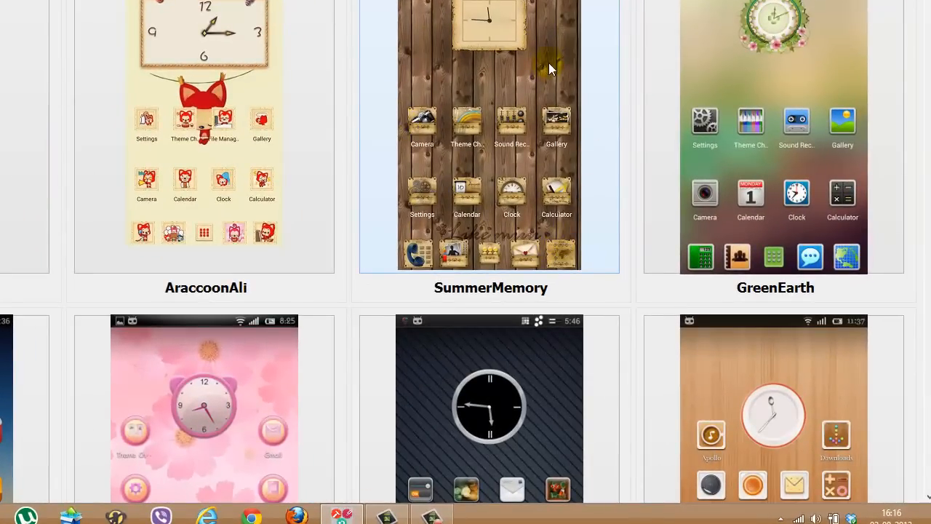
mouse_move(478, 29)
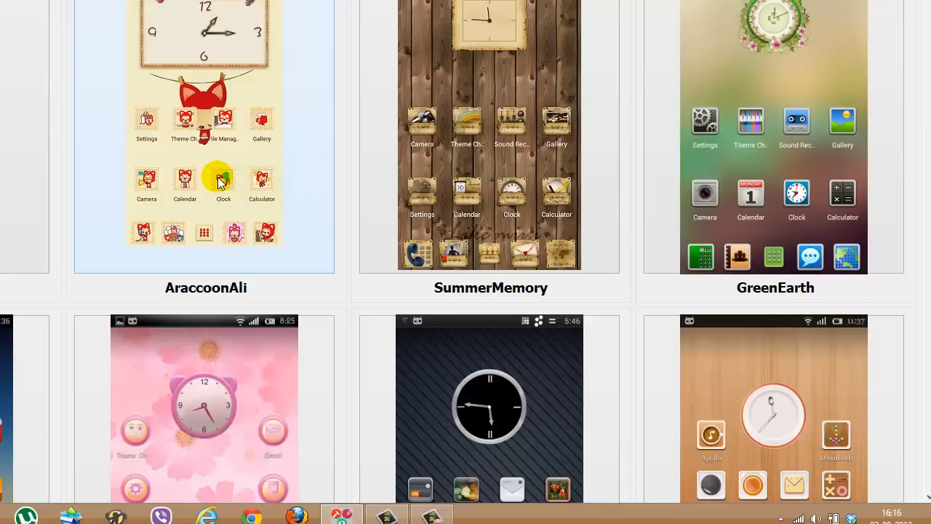
scroll("up", 3)
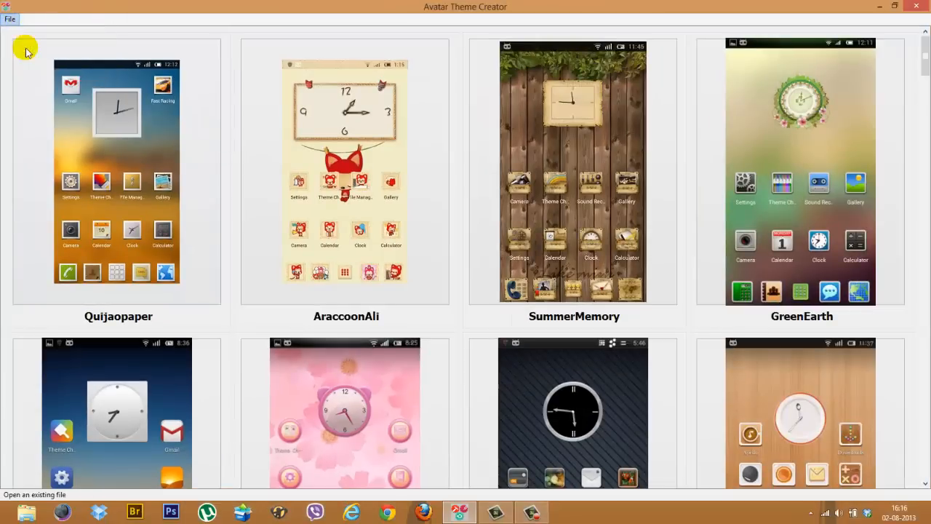
Load AnnaTheme_1.apk from the Desktop and let it decompile.
left_click(10, 19)
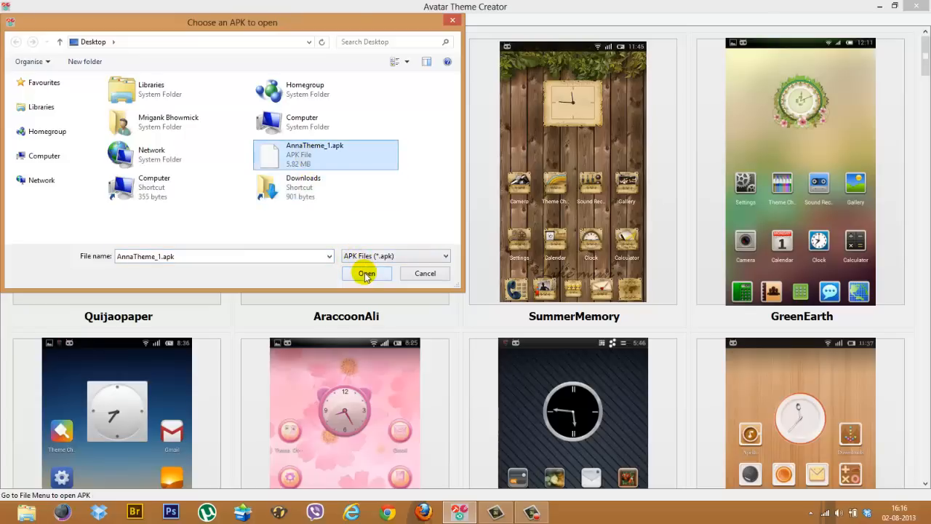
left_click(366, 273)
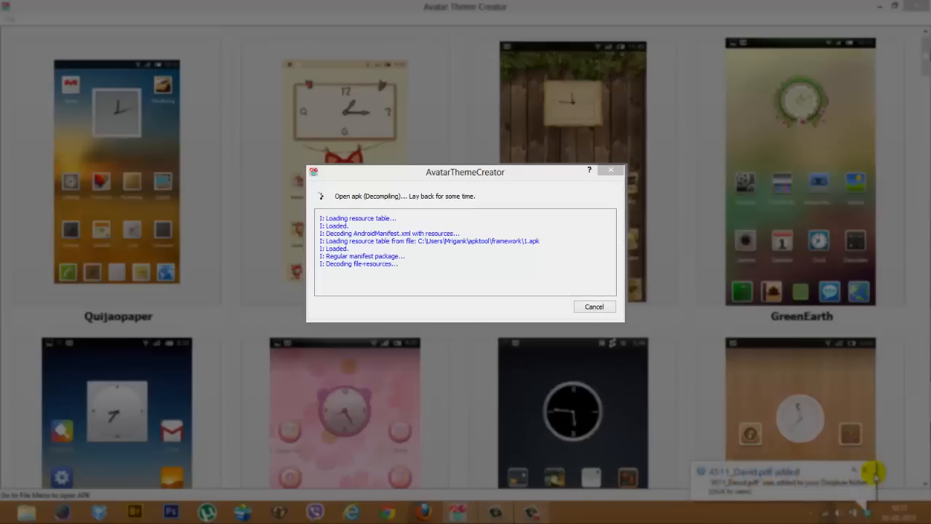
mouse_move(478, 294)
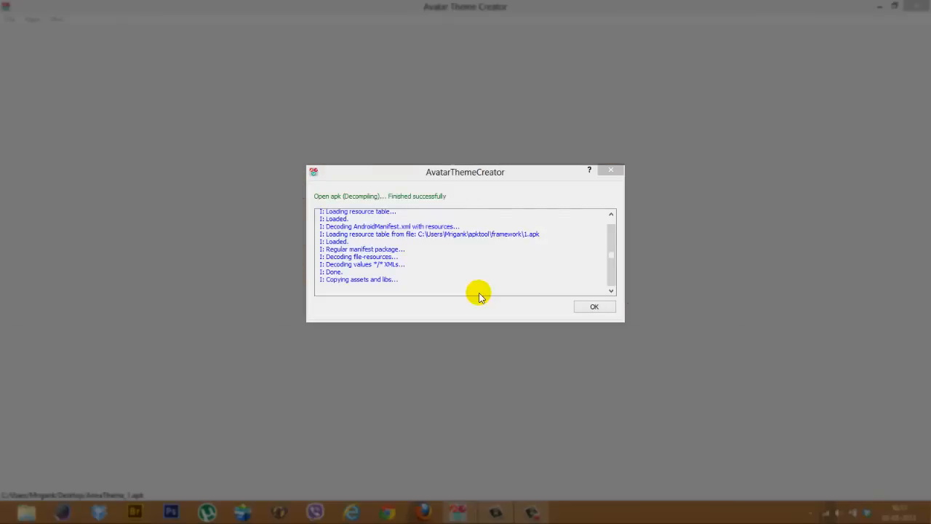
mouse_move(491, 297)
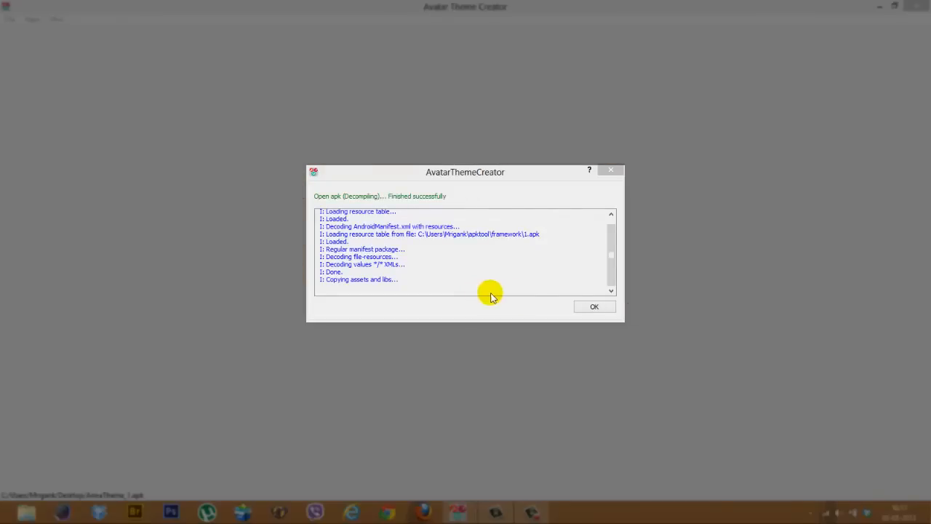
Dismiss the decompile report and review the Save, Upload and Install options without choosing one.
left_click(594, 306)
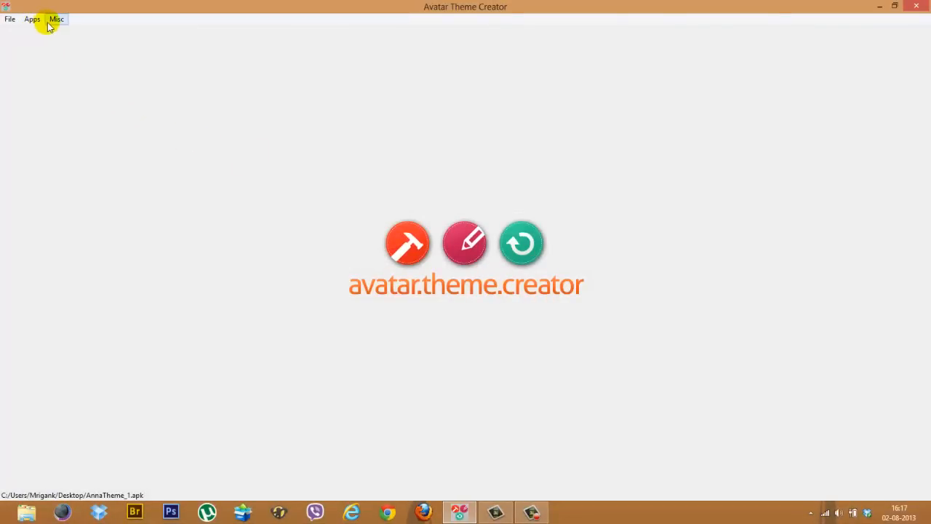
mouse_move(32, 19)
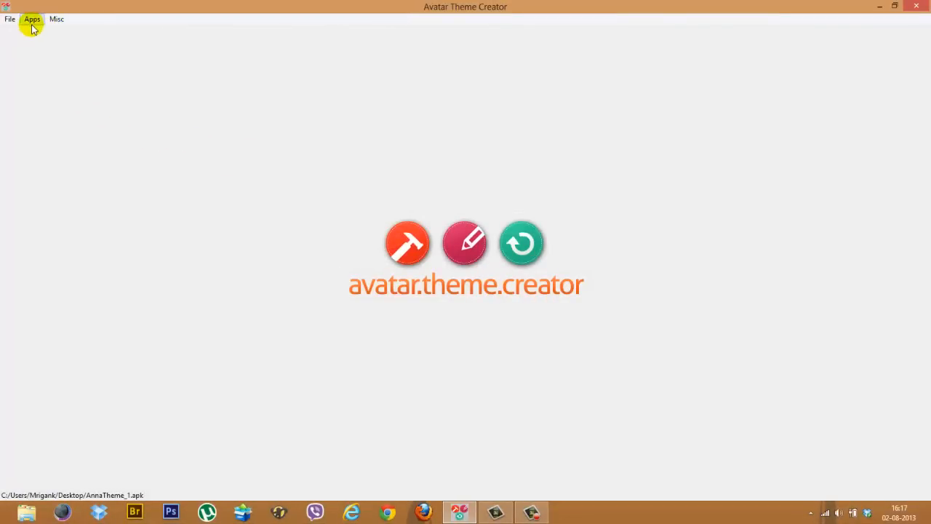
left_click(8, 19)
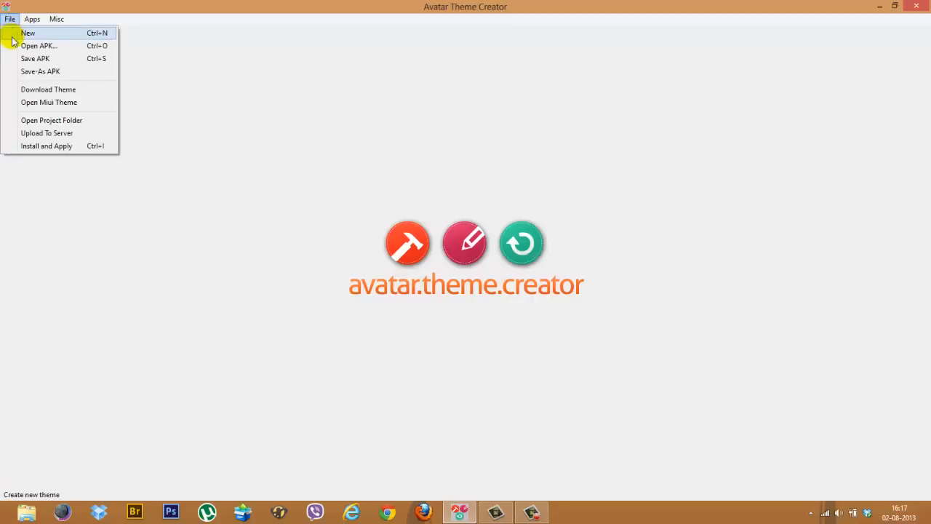
mouse_move(34, 58)
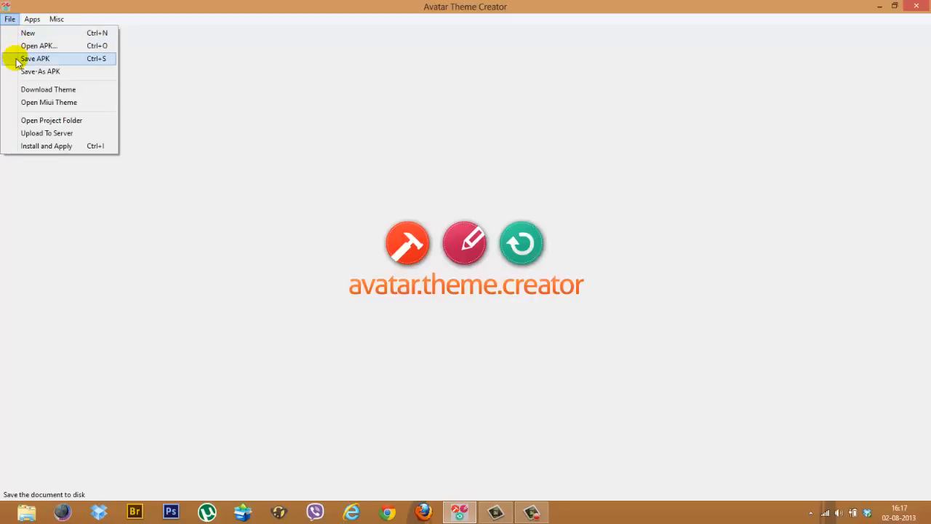
mouse_move(48, 88)
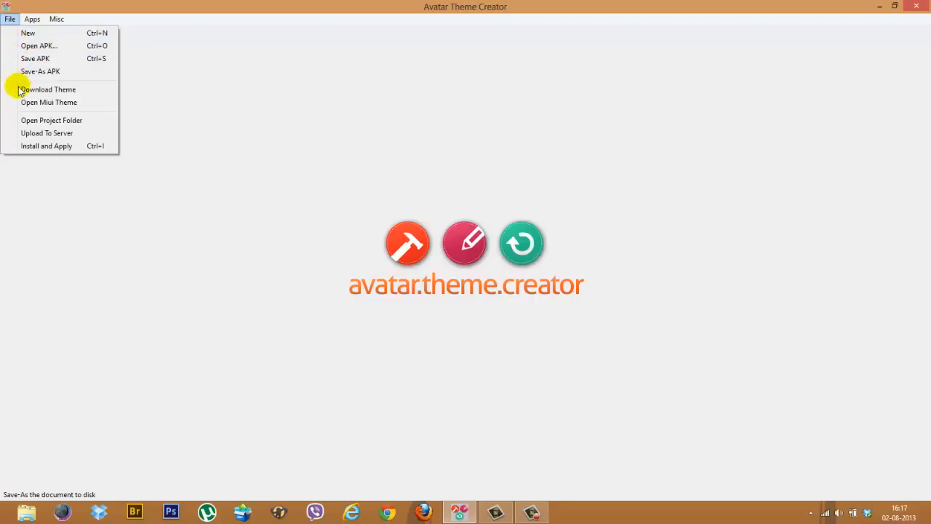
mouse_move(23, 146)
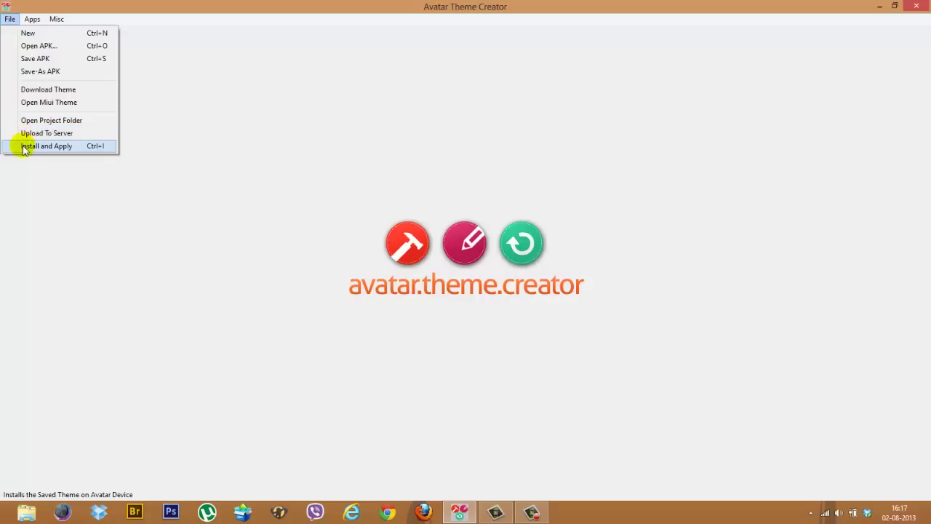
left_click(47, 145)
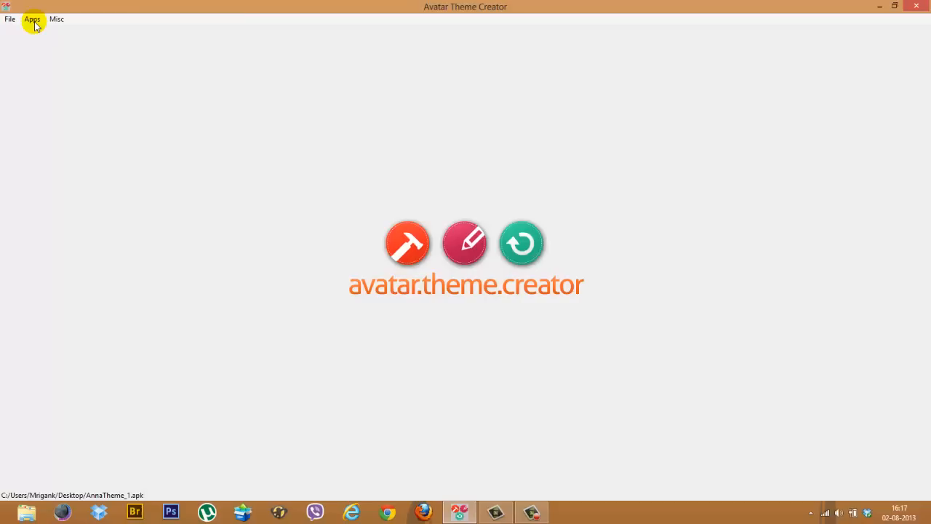
Go to the Phone app's Drawables through the Apps sections.
left_click(32, 18)
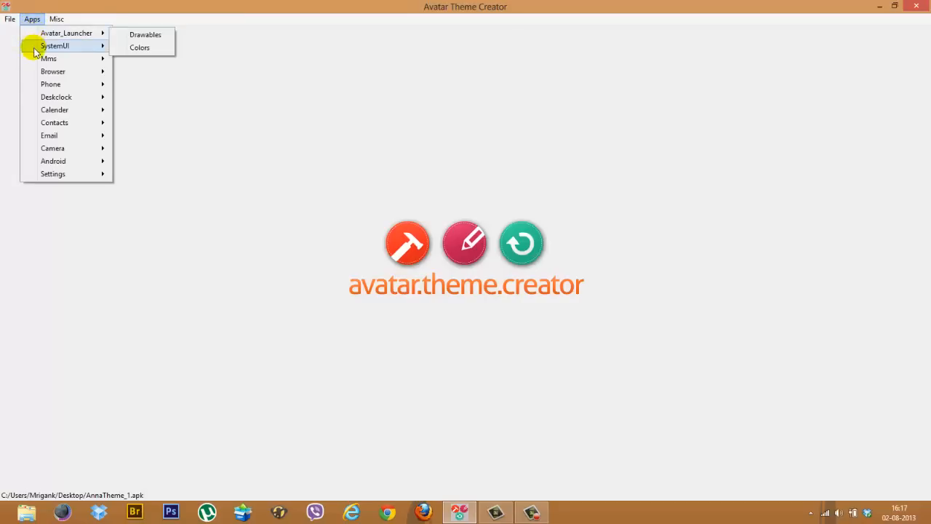
mouse_move(50, 58)
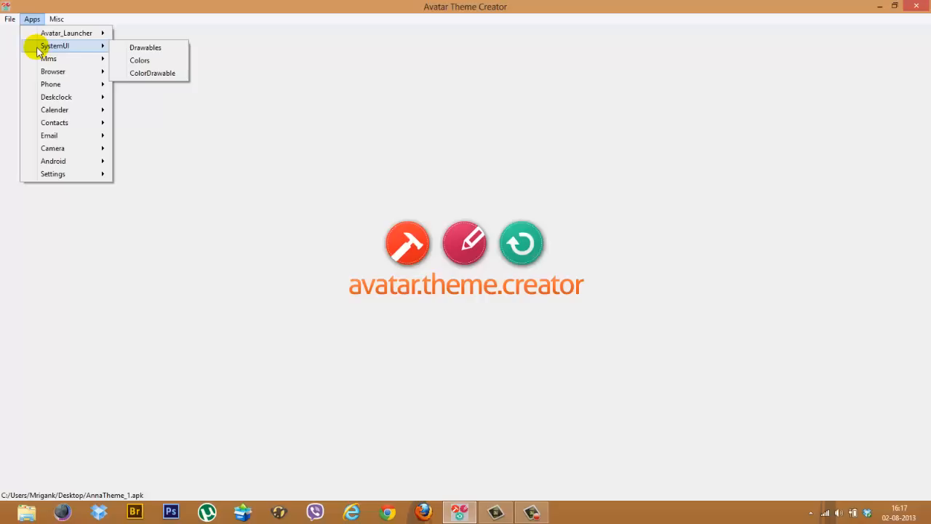
mouse_move(49, 58)
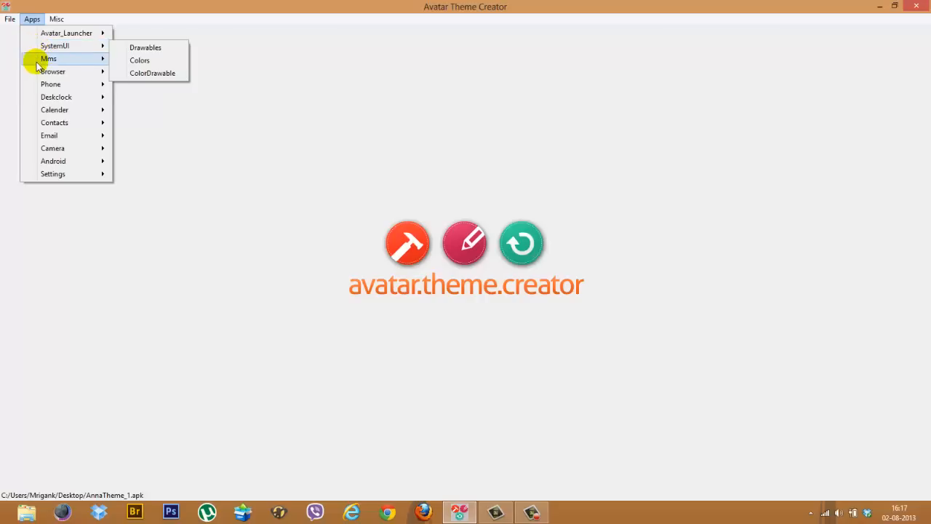
mouse_move(52, 71)
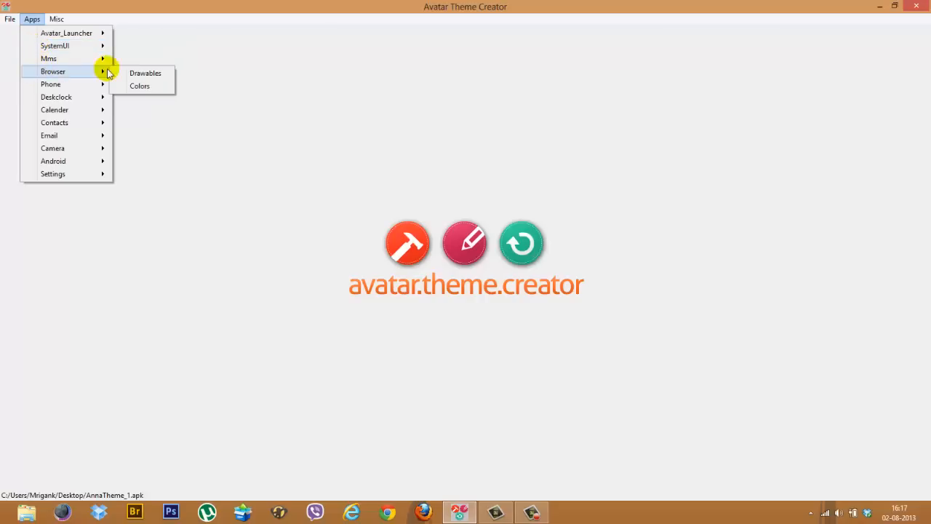
mouse_move(140, 86)
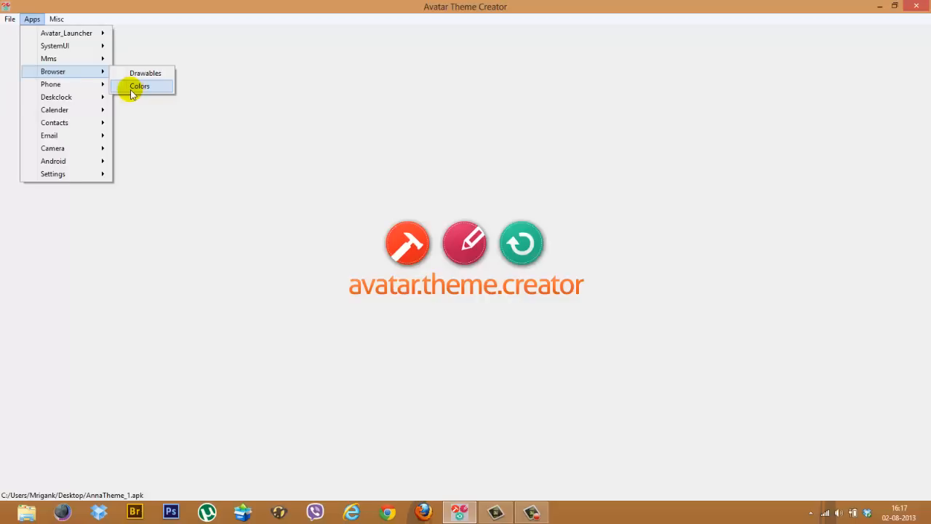
mouse_move(51, 83)
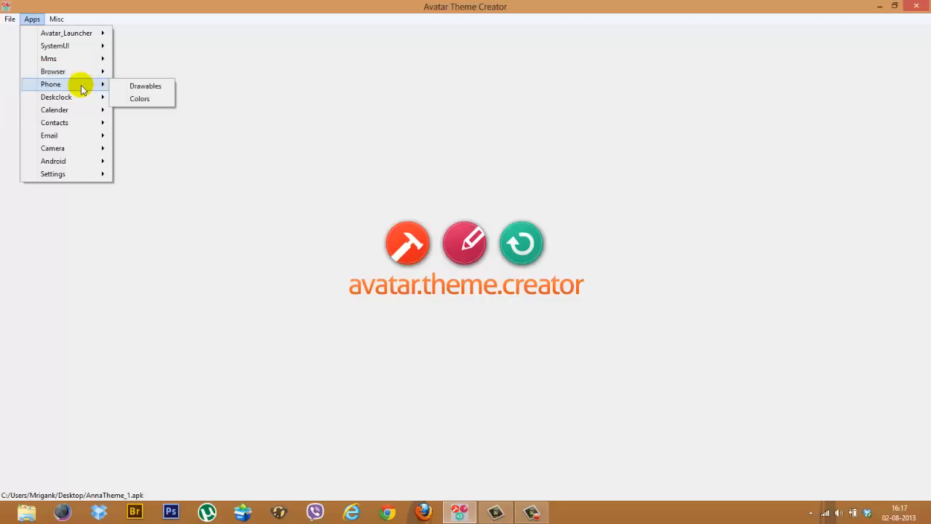
left_click(301, 148)
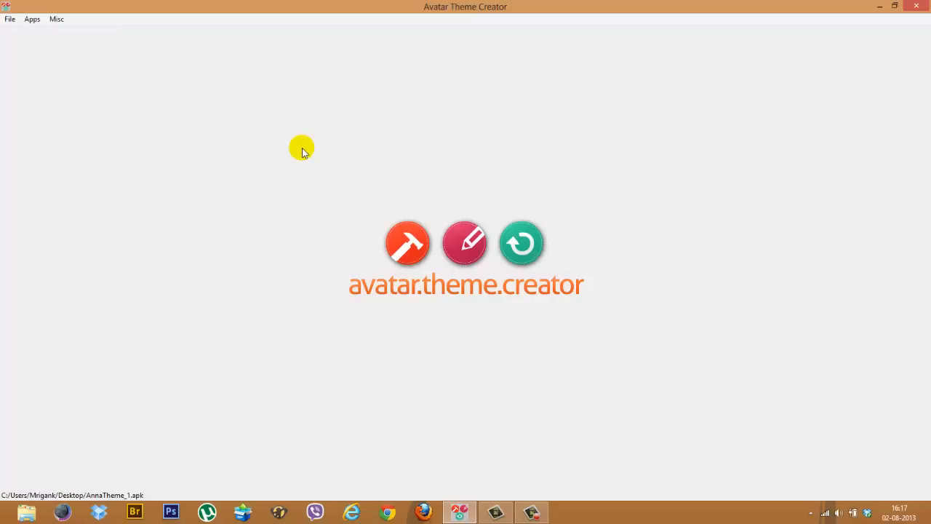
Browse the hdpi Phone drawables grid toward the dial_num digit images.
left_click(407, 241)
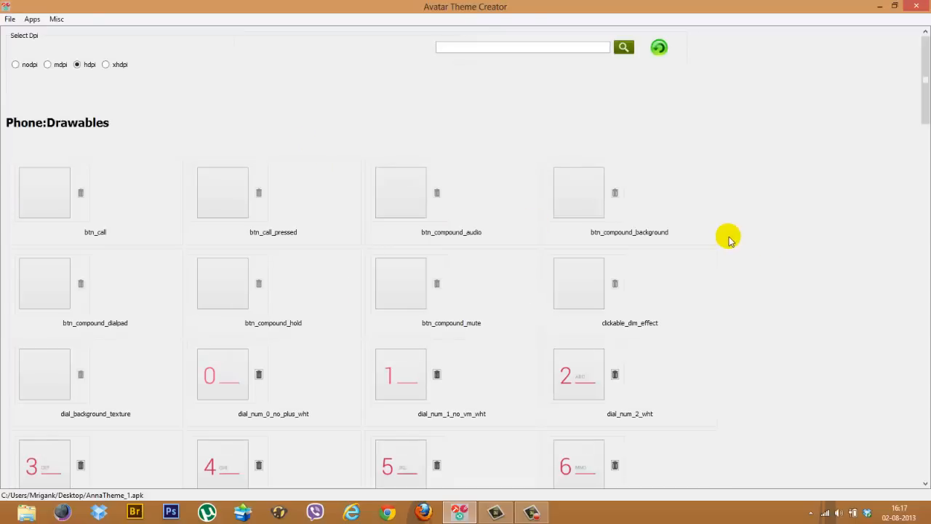
scroll("down", 3)
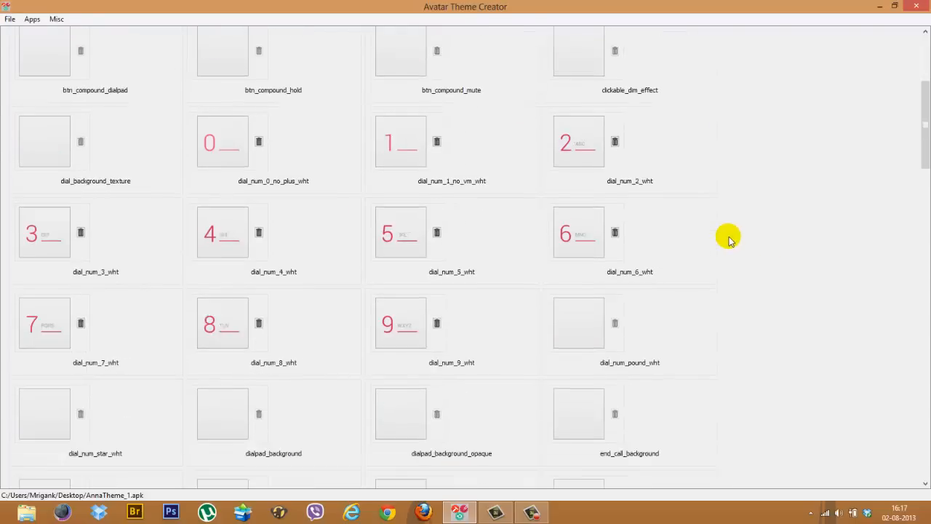
scroll("up", 3)
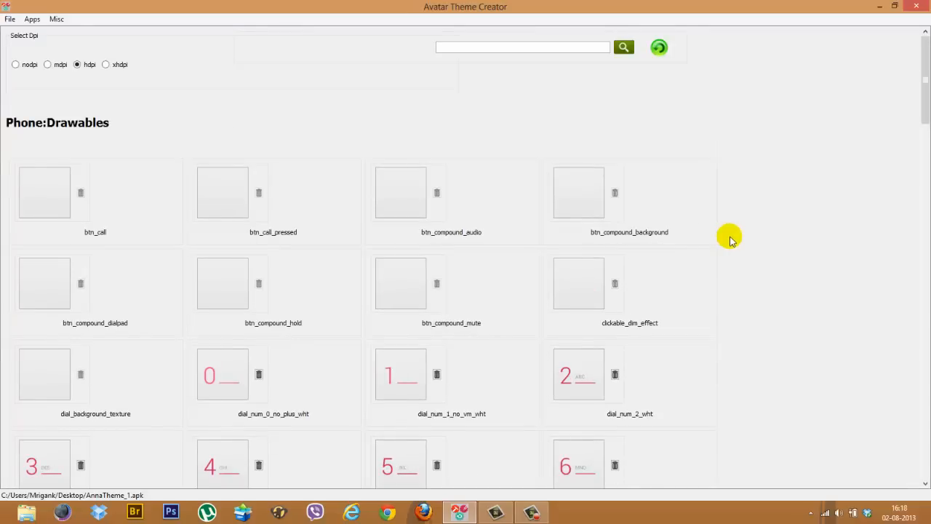
mouse_move(37, 65)
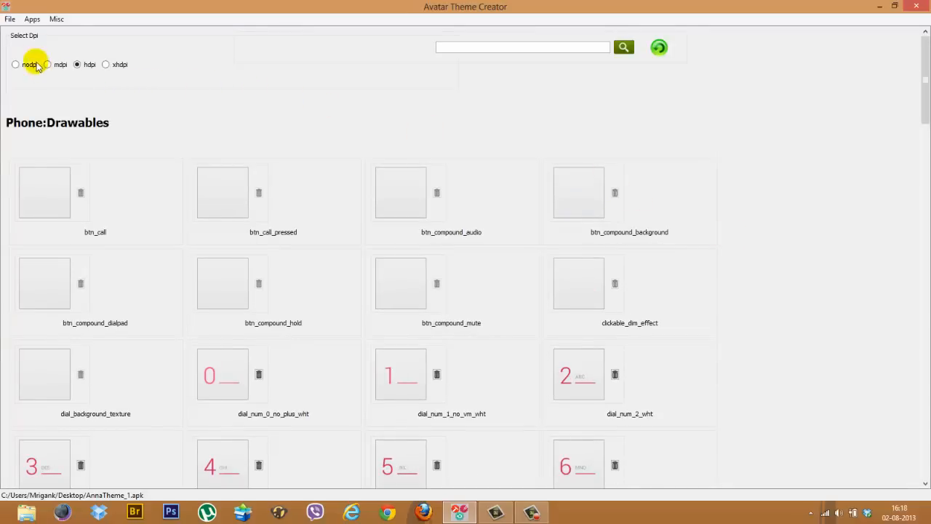
mouse_move(104, 73)
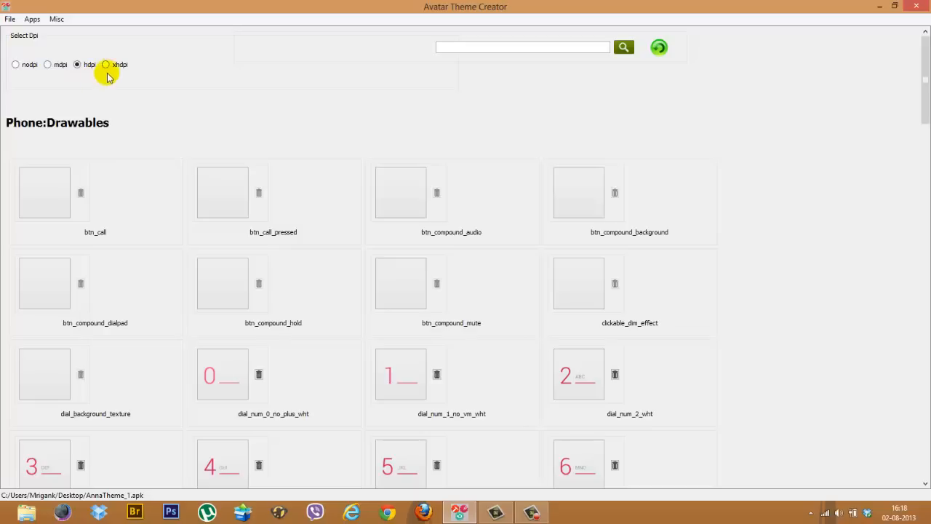
mouse_move(215, 87)
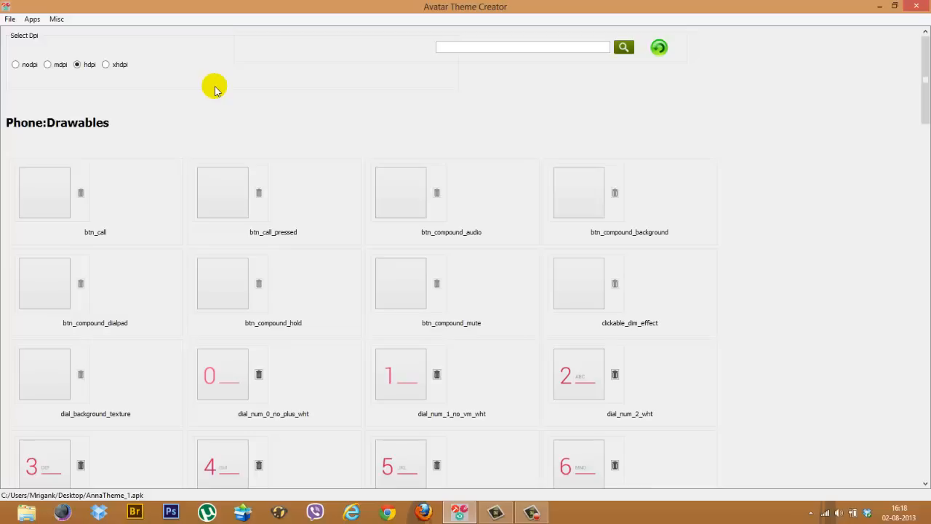
mouse_move(515, 149)
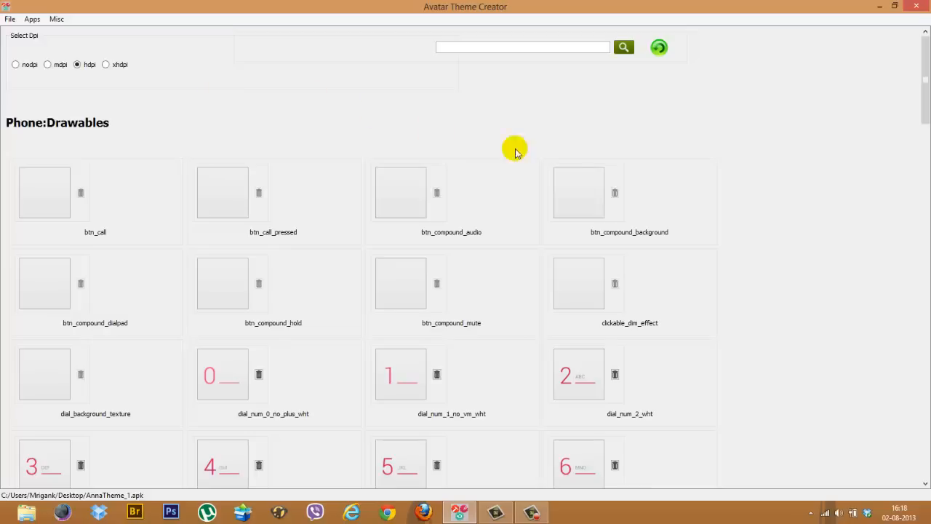
mouse_move(686, 188)
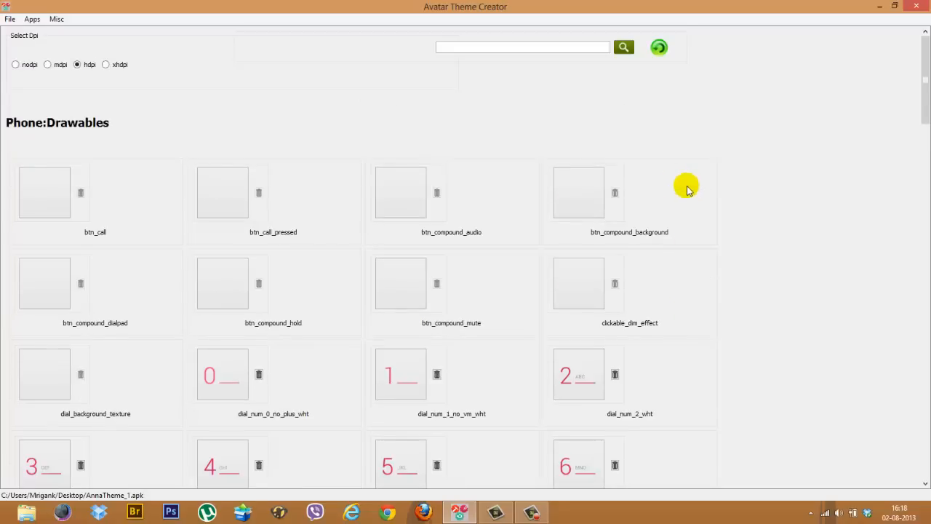
mouse_move(144, 238)
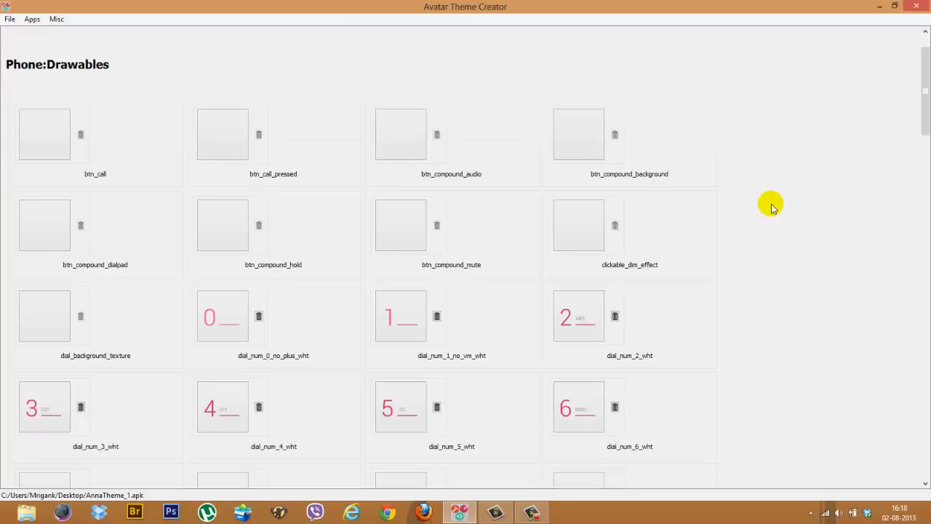
scroll("up", 3)
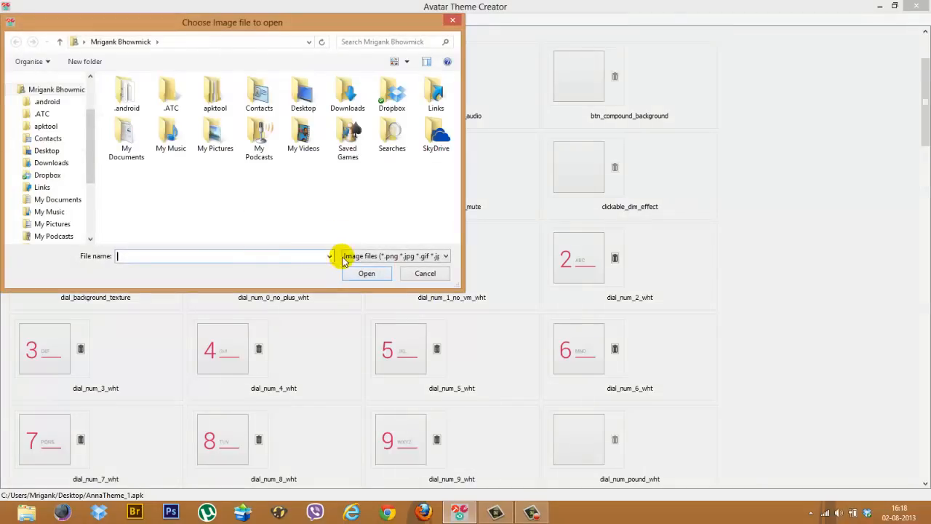
mouse_move(371, 182)
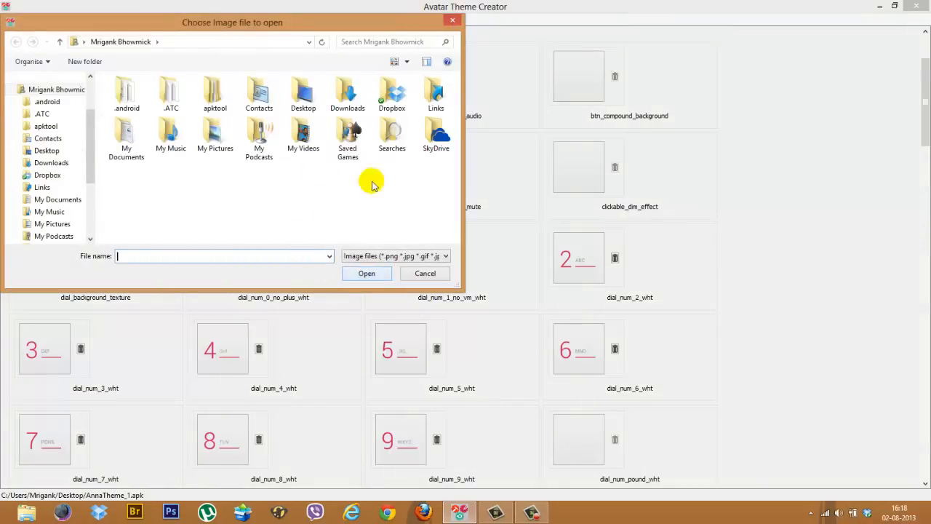
mouse_move(425, 274)
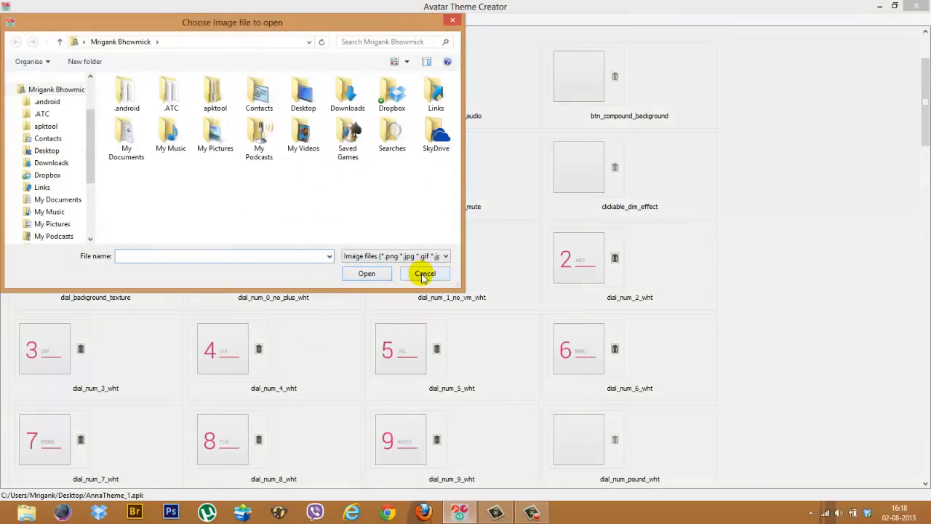
left_click(425, 274)
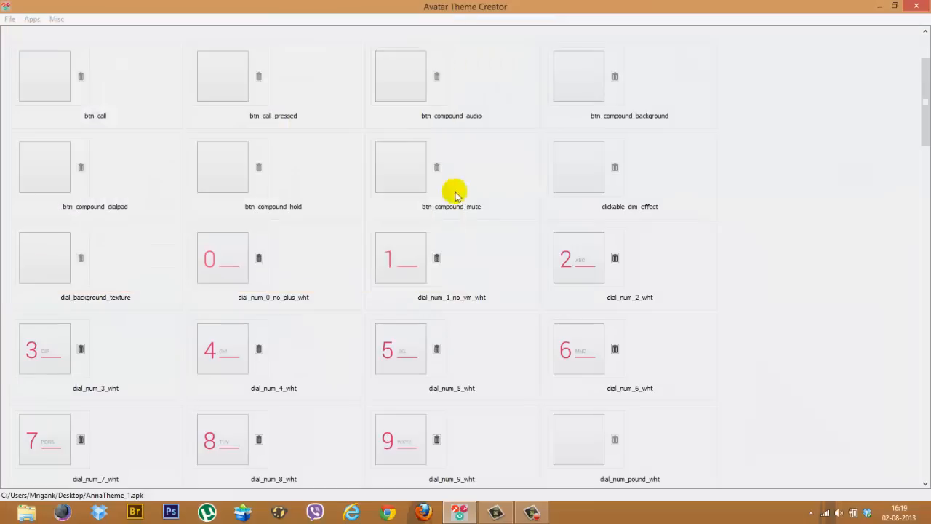
mouse_move(306, 304)
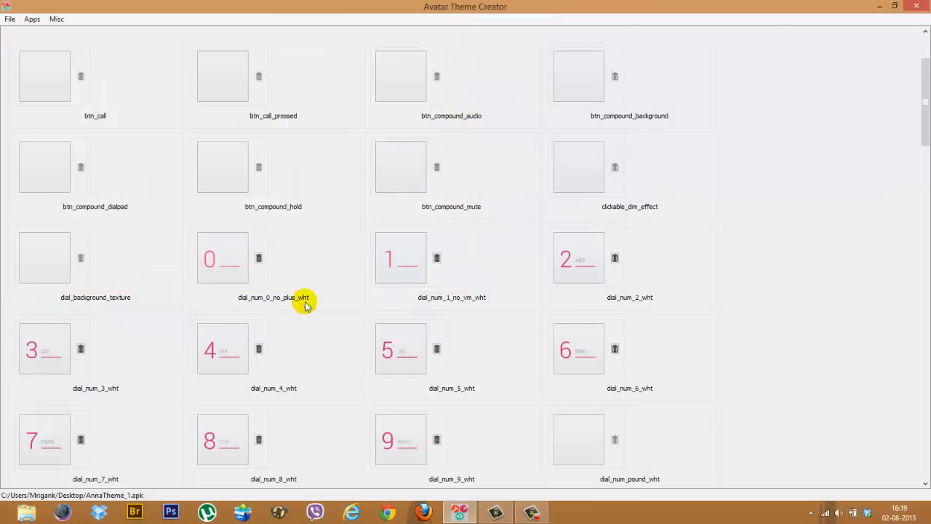
left_click(222, 257)
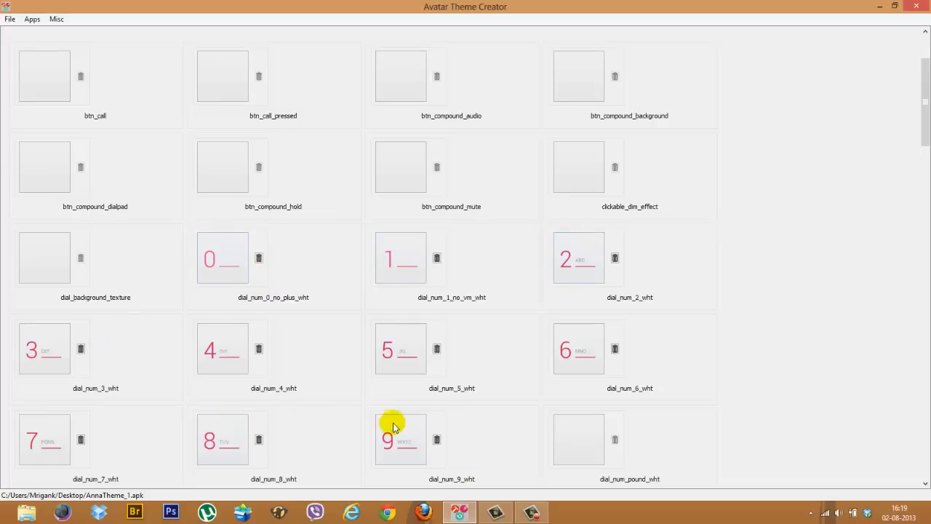
left_click(223, 258)
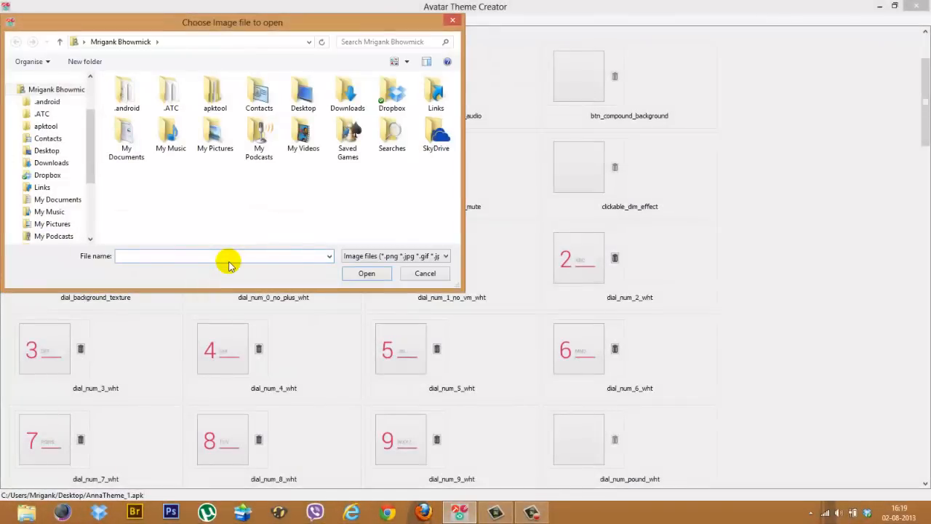
Move the Choose image file dialog around and close it without picking a file.
left_click(445, 256)
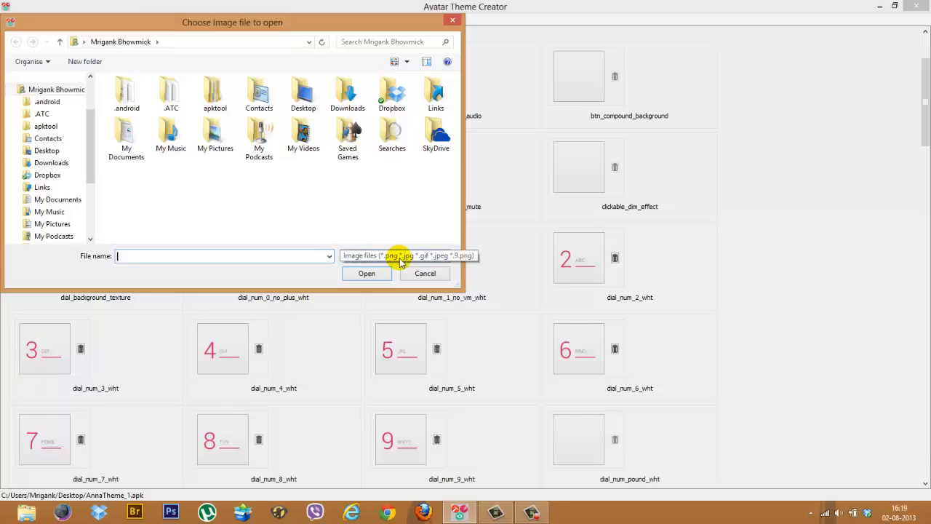
mouse_move(356, 218)
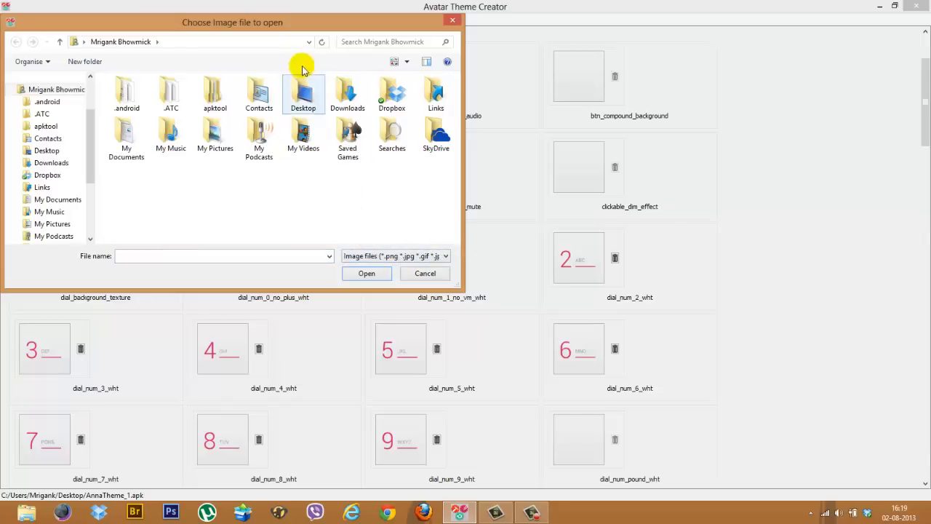
left_click_drag(233, 23, 591, 102)
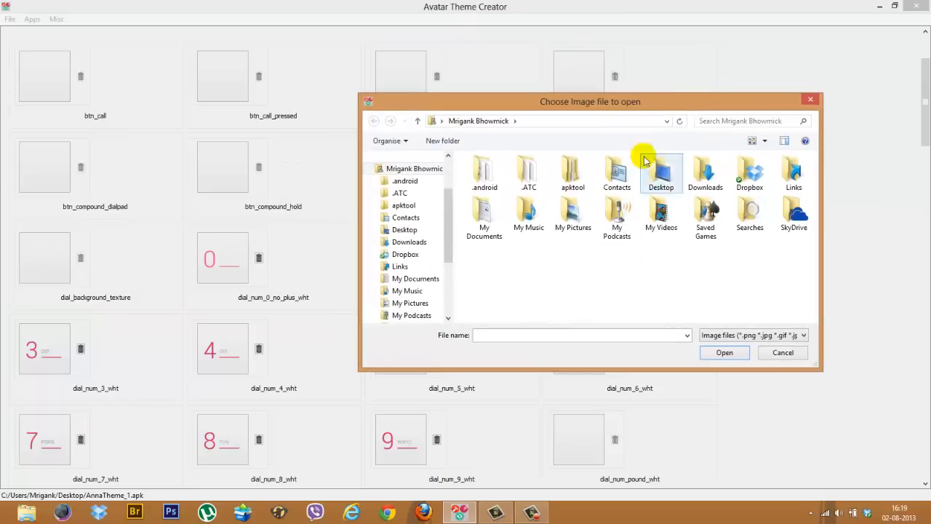
left_click_drag(591, 102, 408, 93)
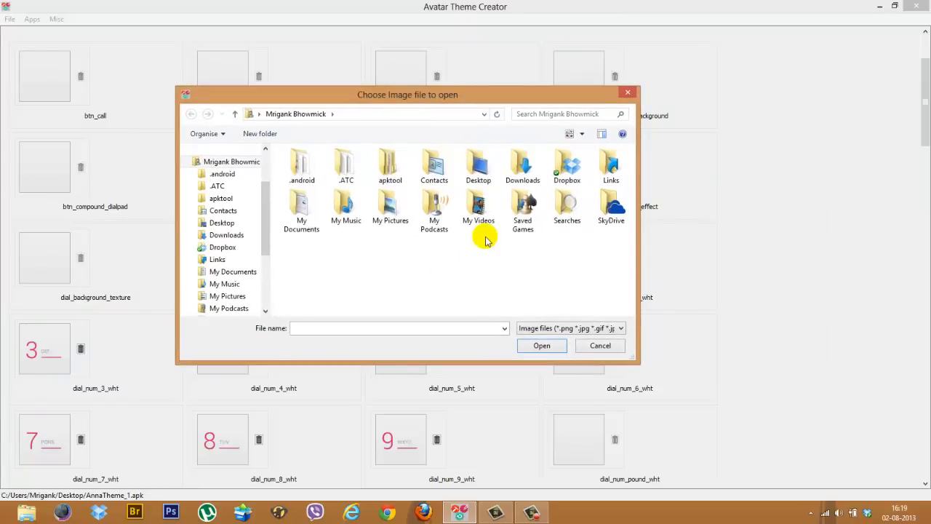
mouse_move(599, 346)
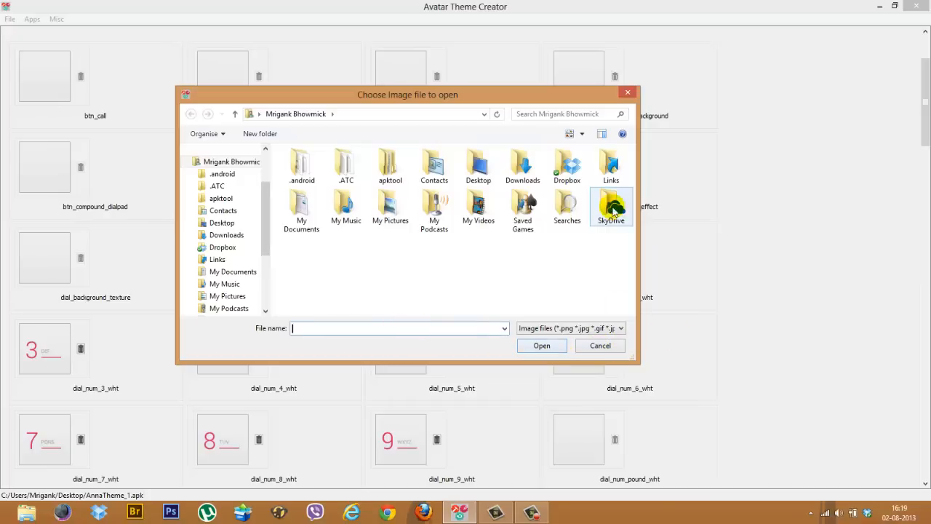
left_click(599, 344)
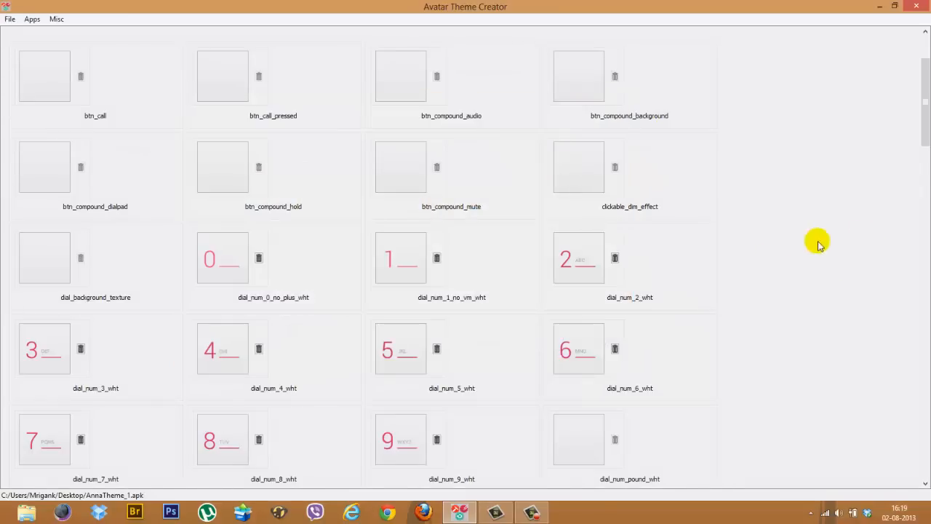
Switch from the Phone drawables to the Phone Colors resource list.
scroll("down", 3)
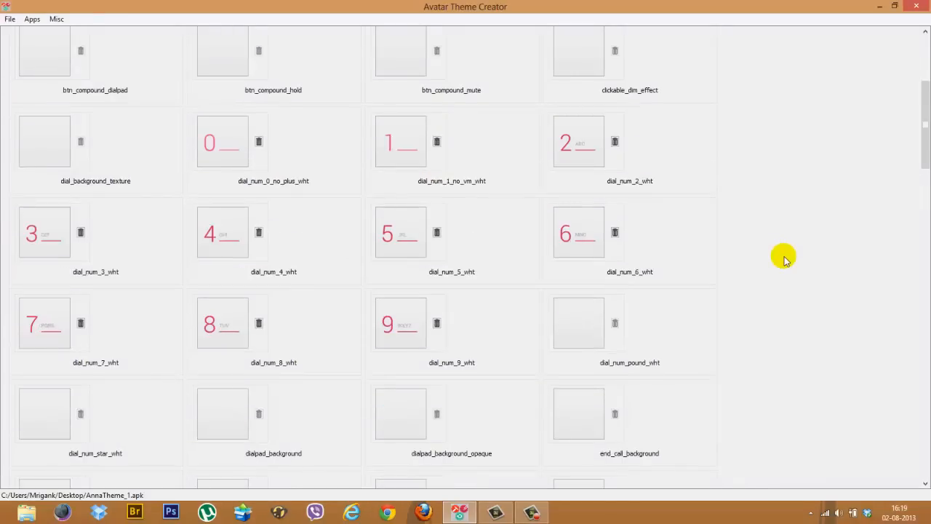
left_click(223, 142)
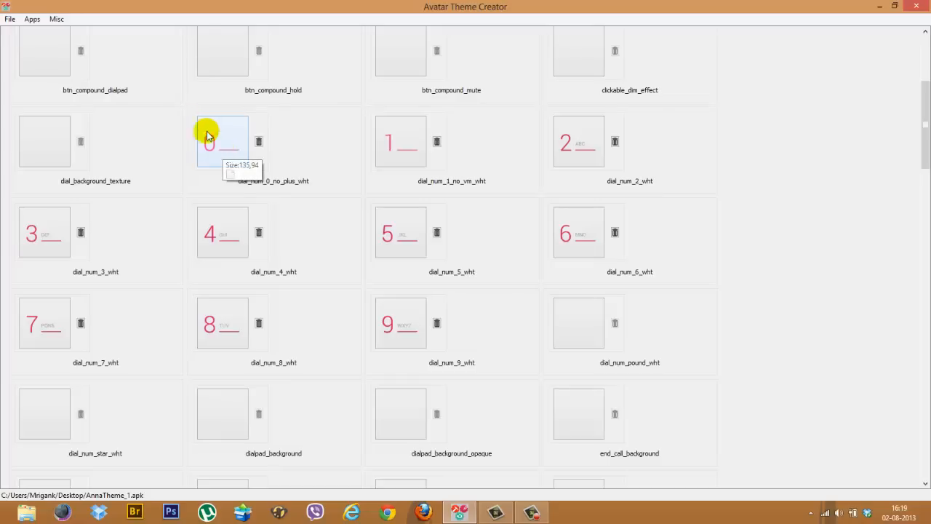
left_click(32, 19)
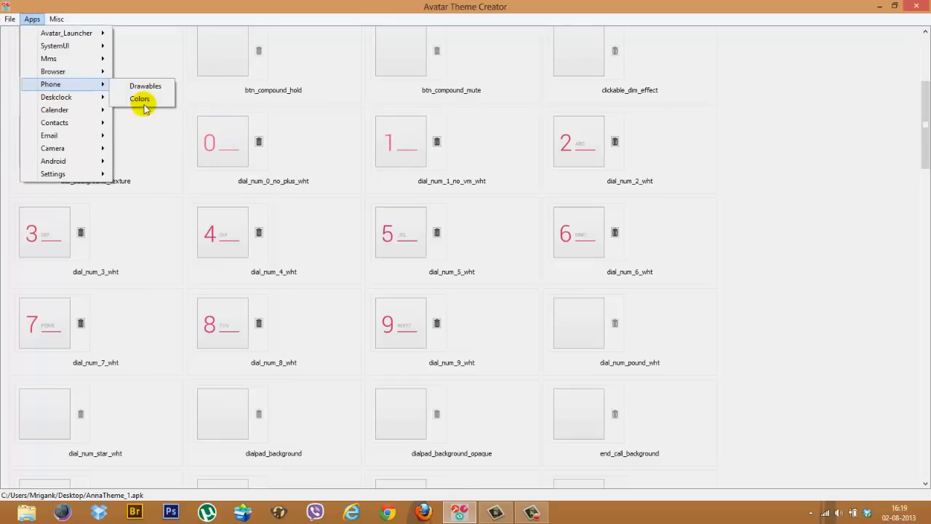
left_click(140, 99)
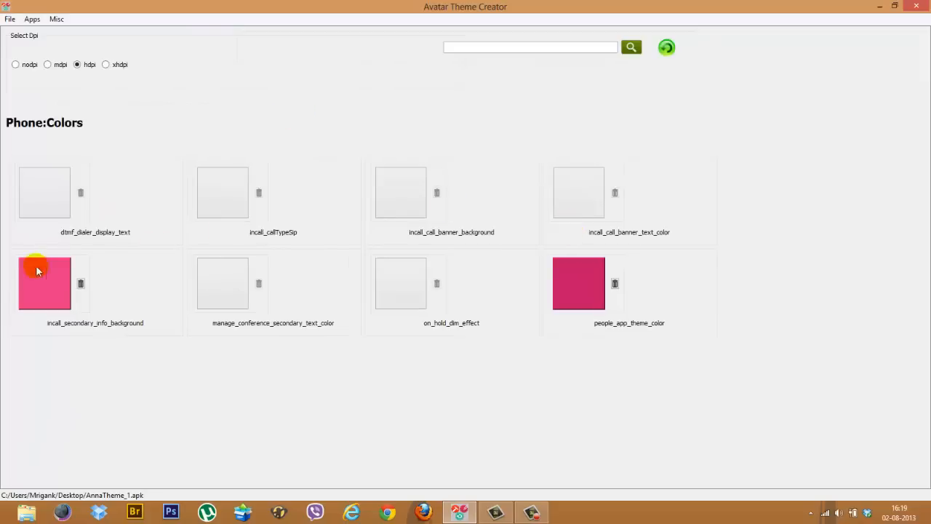
mouse_move(64, 282)
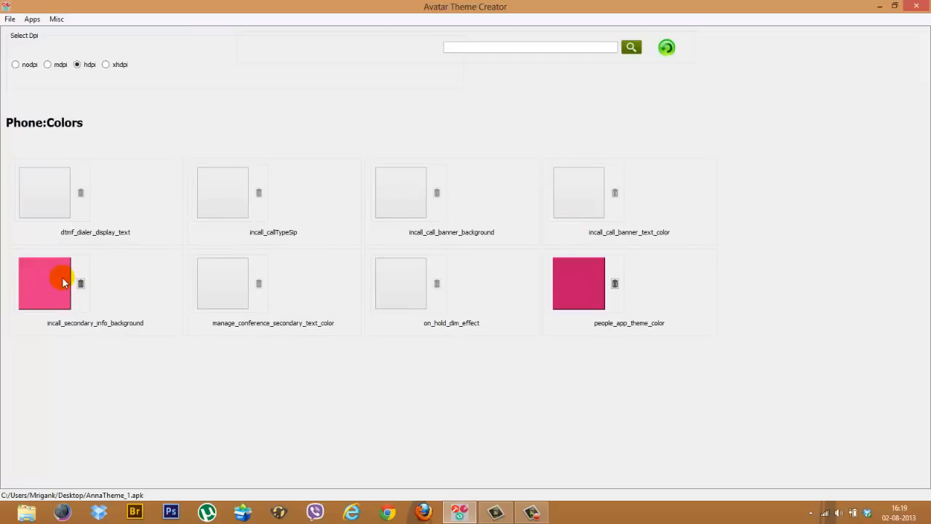
Set incall_secondary_info_background to a light blue with adjusted saturation.
scroll("down", 3)
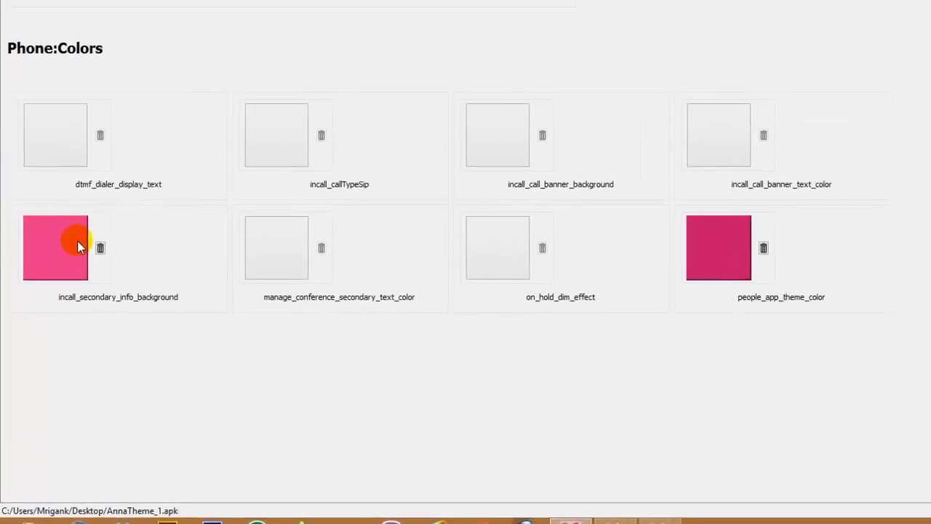
left_click(55, 247)
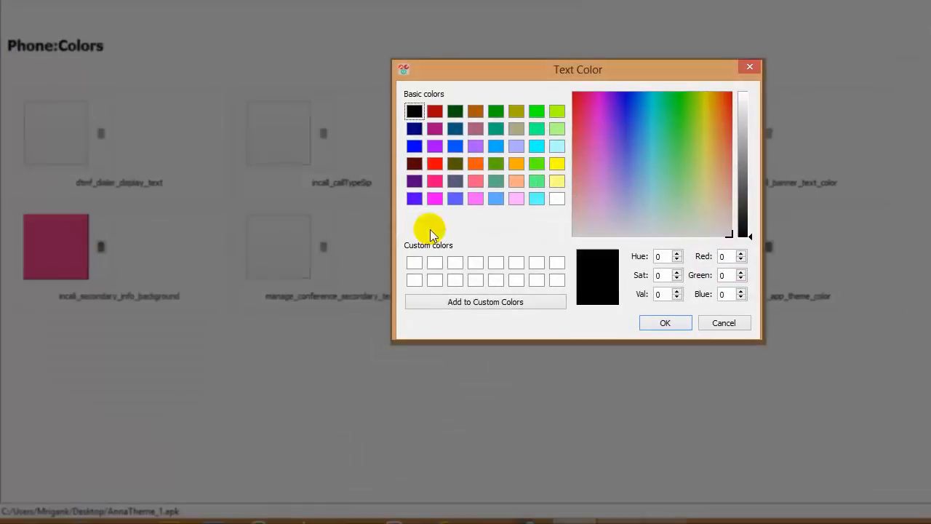
mouse_move(497, 196)
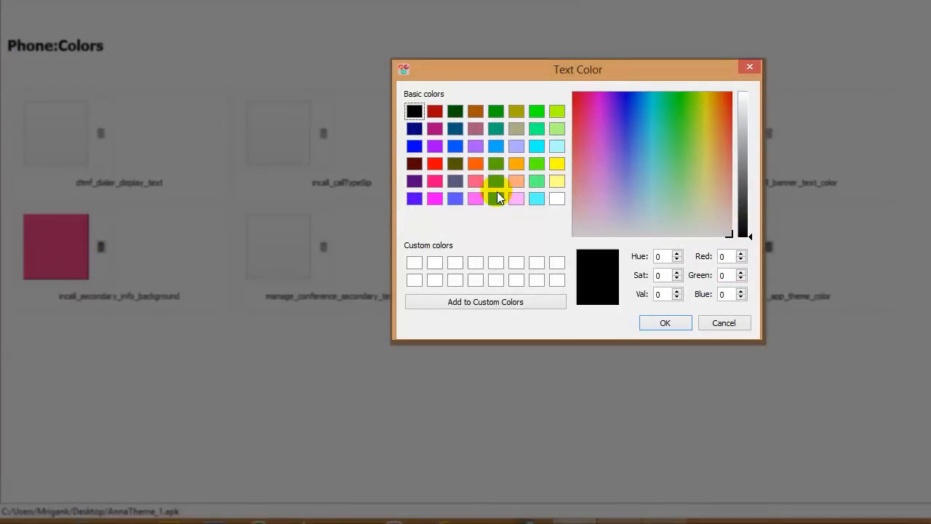
left_click(495, 198)
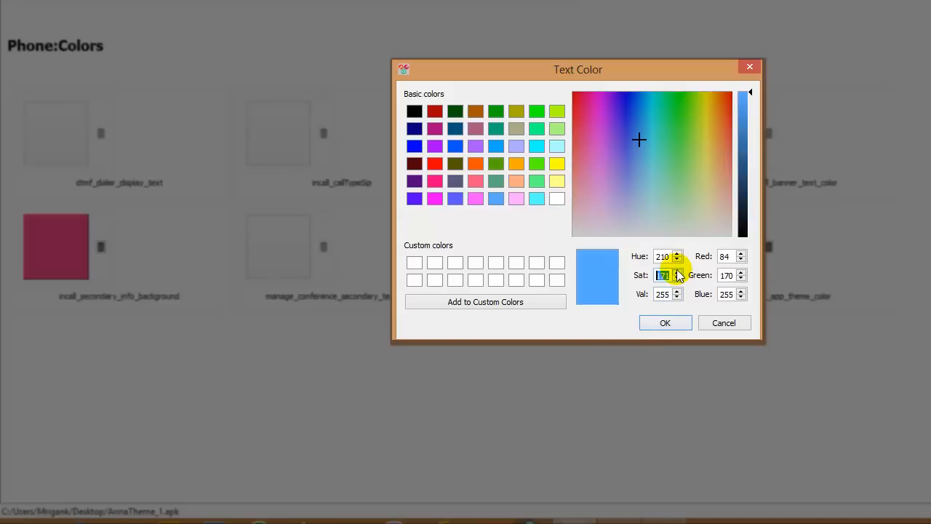
left_click(742, 272)
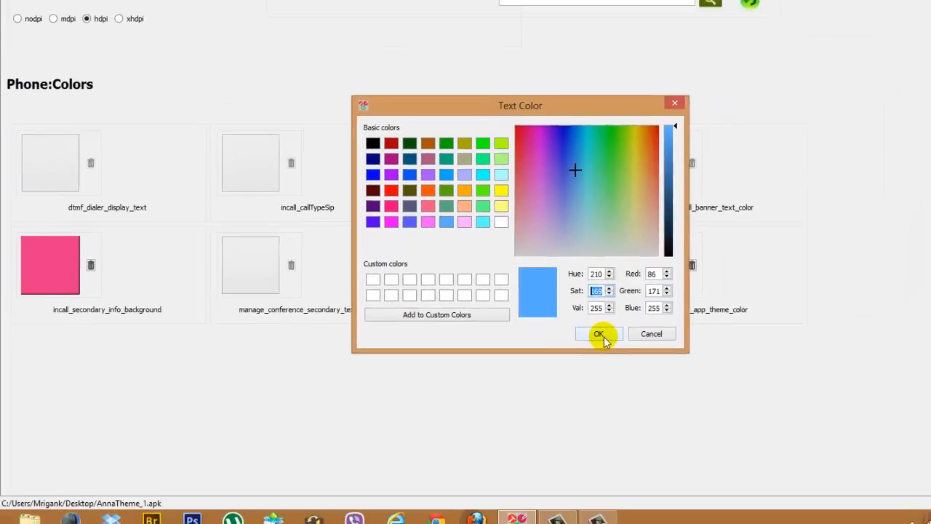
left_click(597, 333)
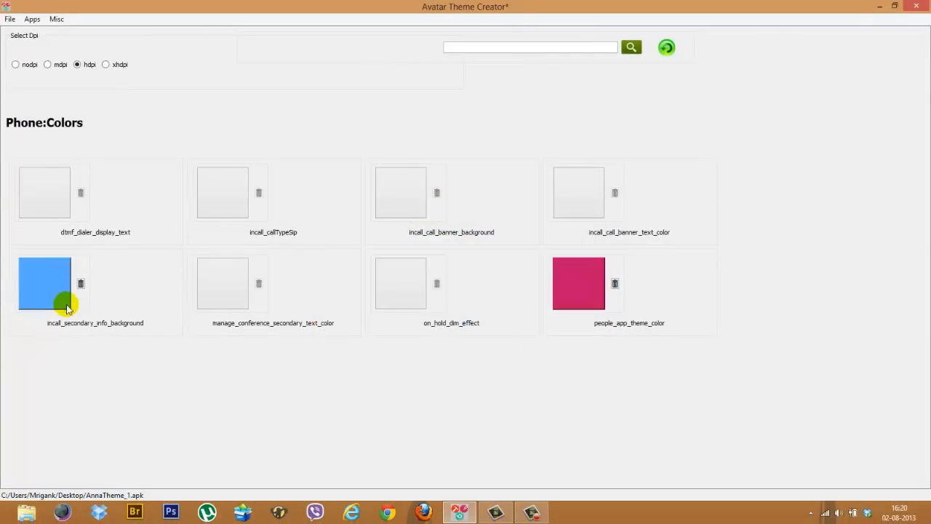
mouse_move(134, 331)
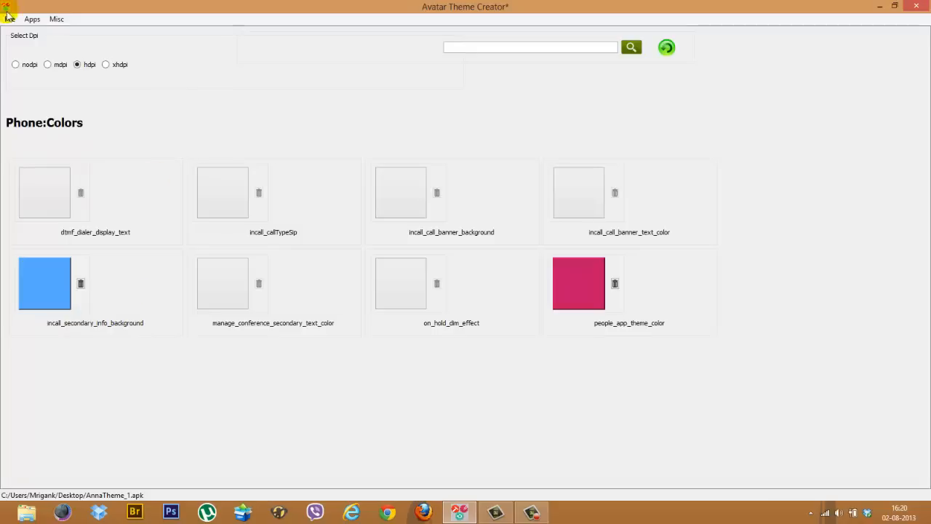
left_click(10, 19)
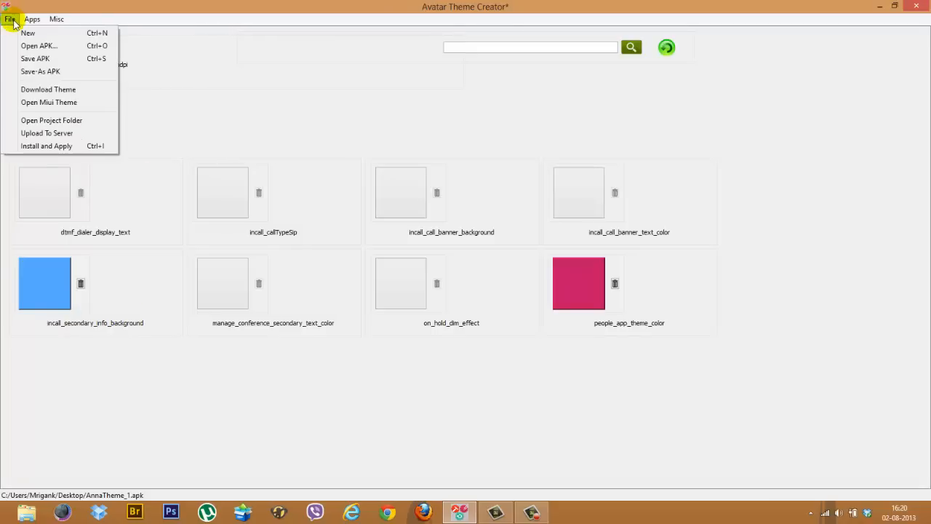
left_click(32, 19)
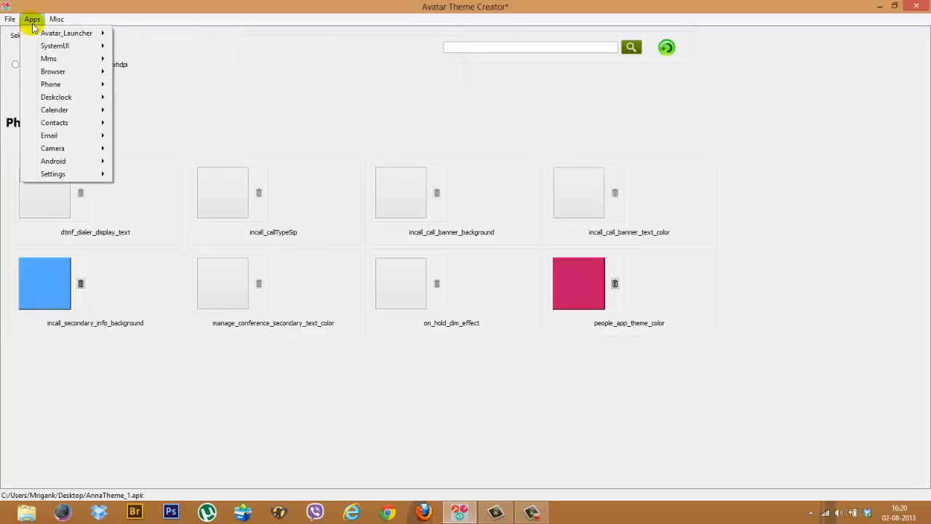
left_click(55, 19)
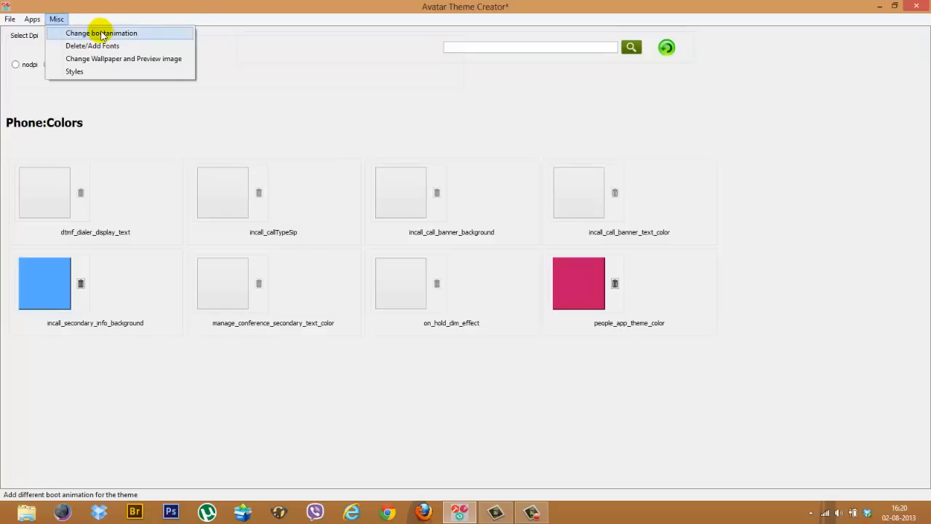
left_click(102, 32)
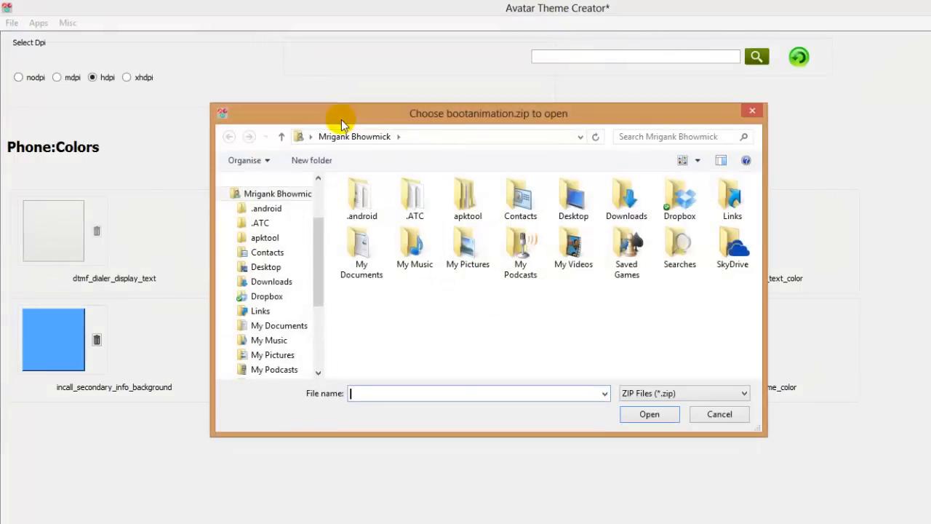
mouse_move(686, 405)
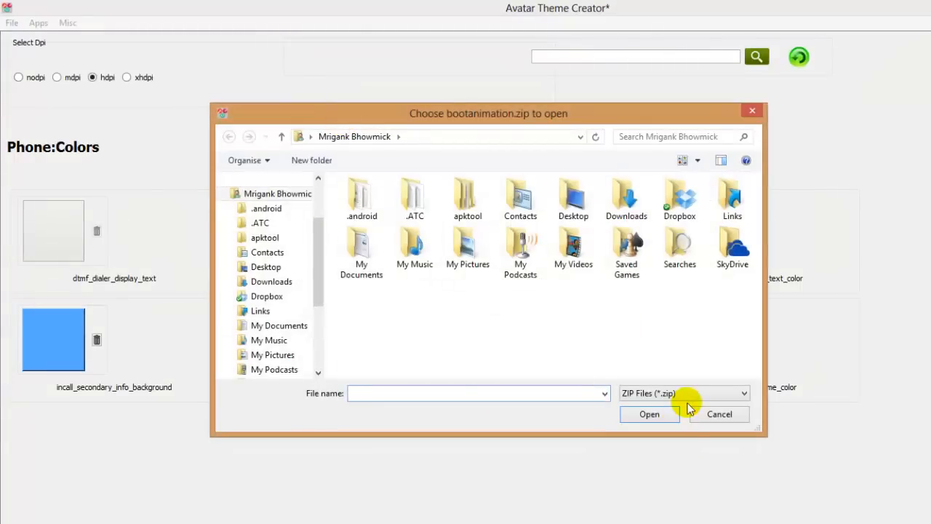
mouse_move(691, 392)
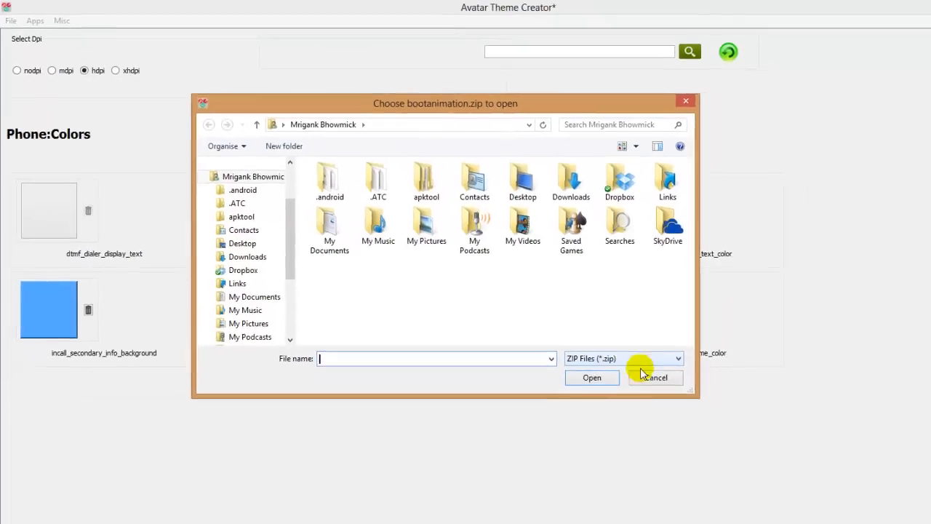
left_click(56, 20)
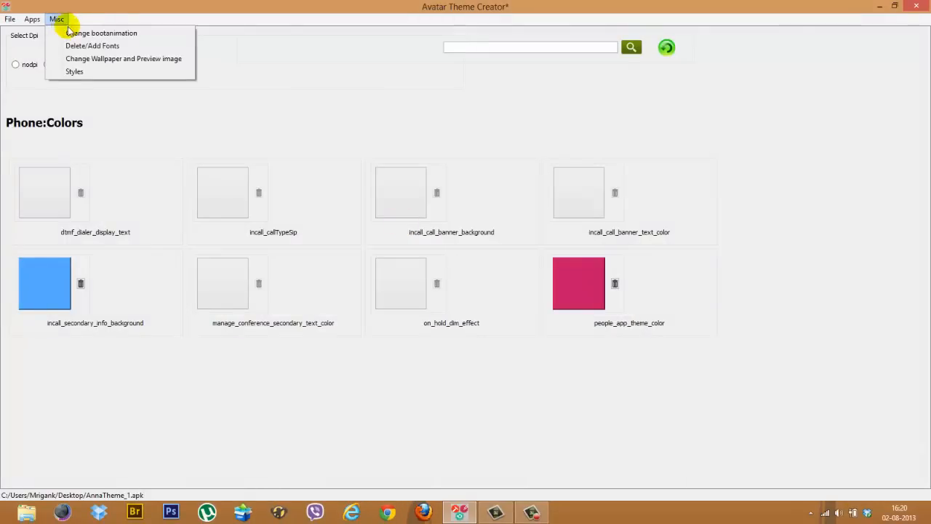
mouse_move(124, 59)
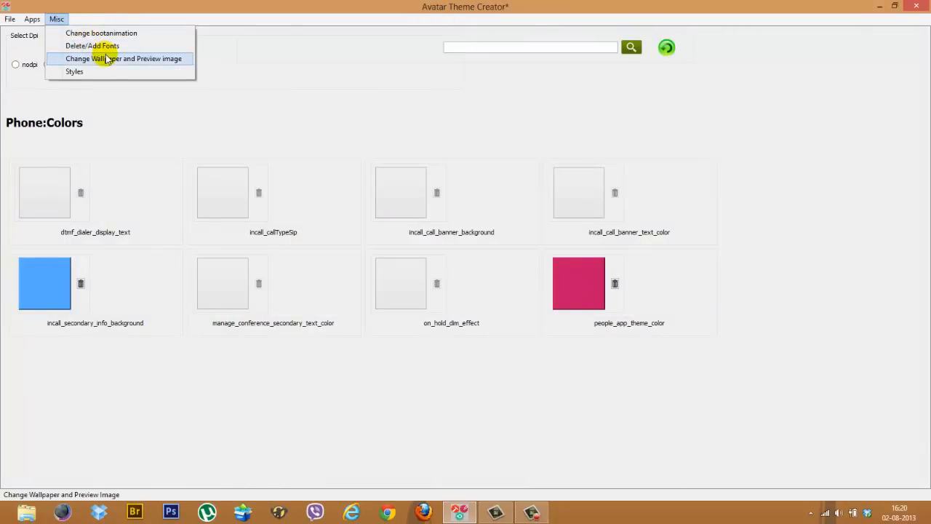
Show the Change Wallpaper and Preview image page from Misc.
left_click(123, 58)
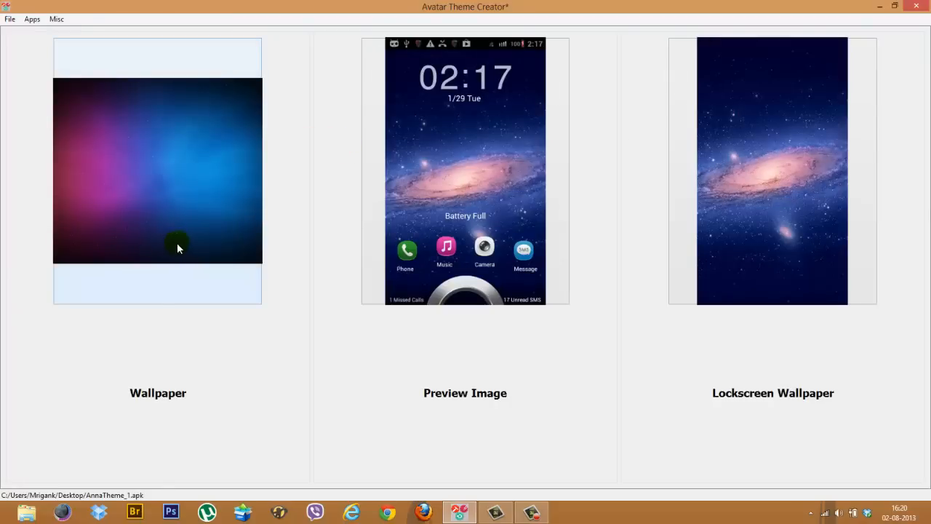
mouse_move(727, 241)
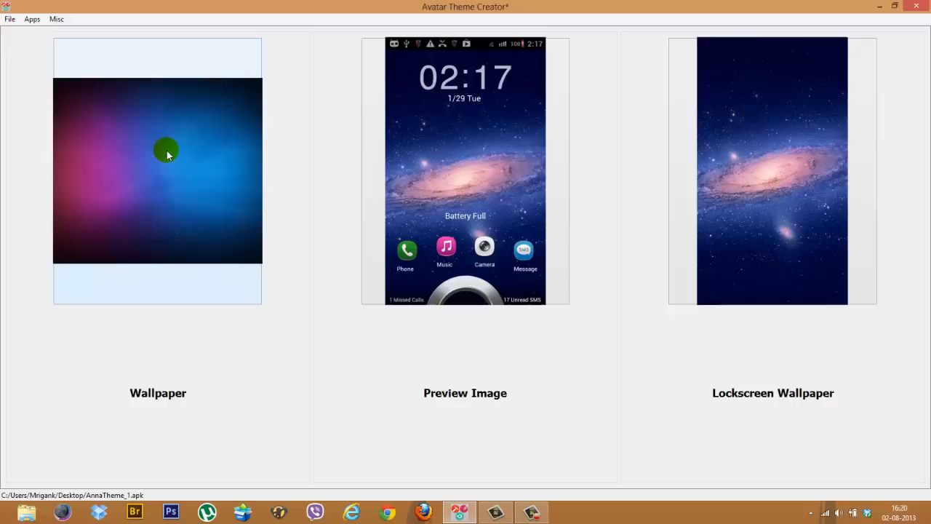
mouse_move(734, 207)
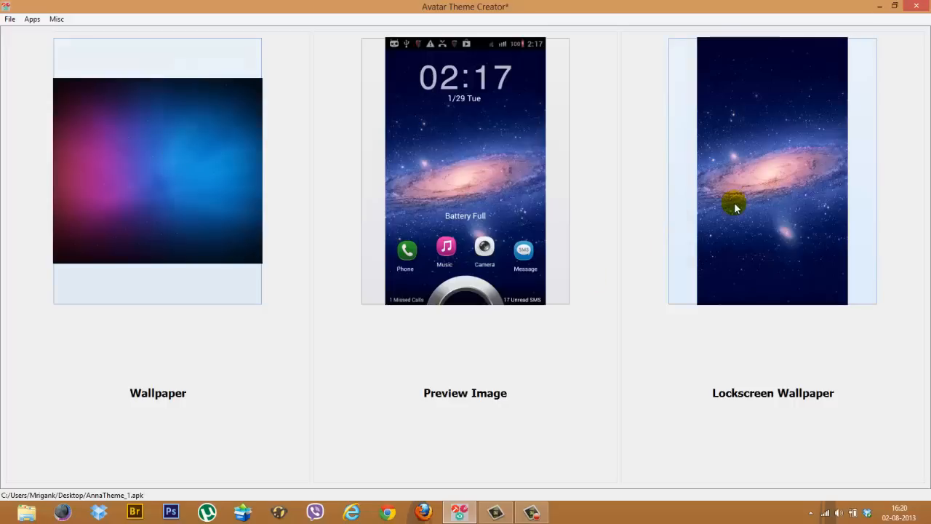
mouse_move(433, 171)
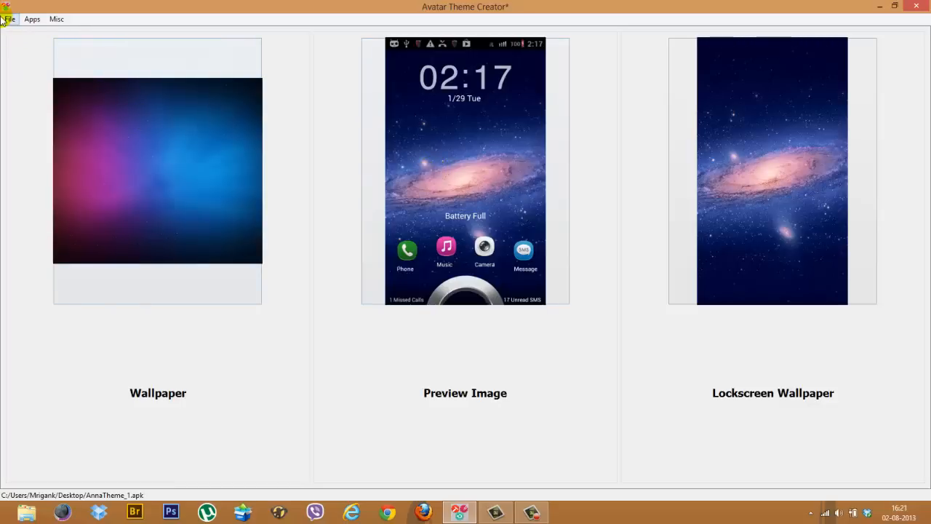
Review the Save Theme form for AnnaTheme's APK, then cancel without saving.
left_click(9, 18)
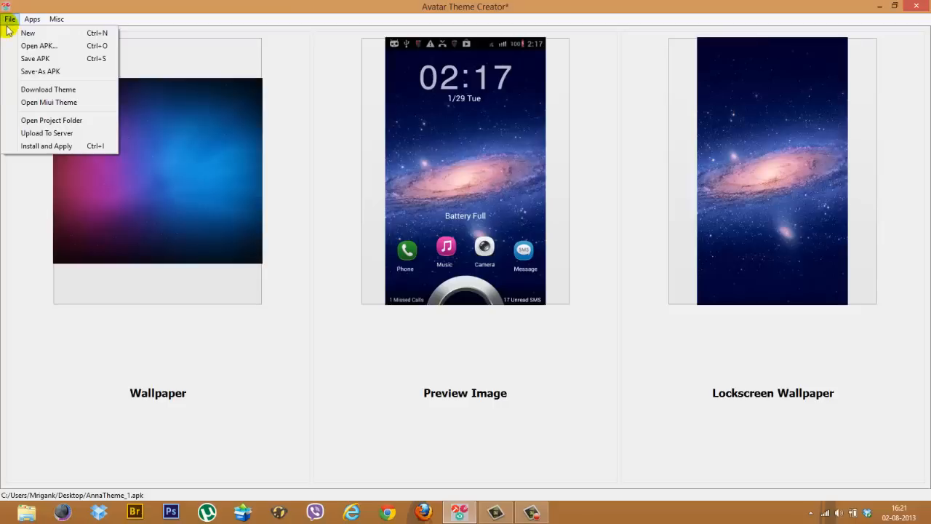
mouse_move(34, 58)
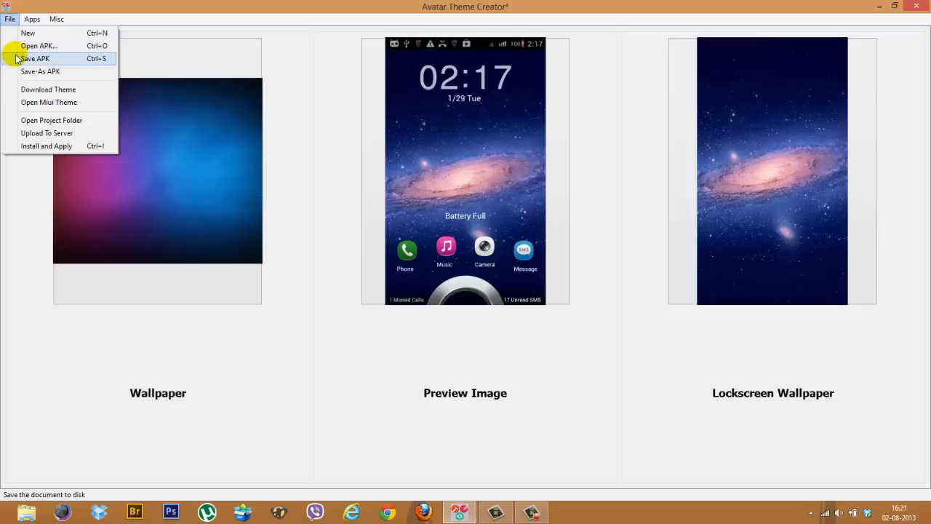
left_click(35, 58)
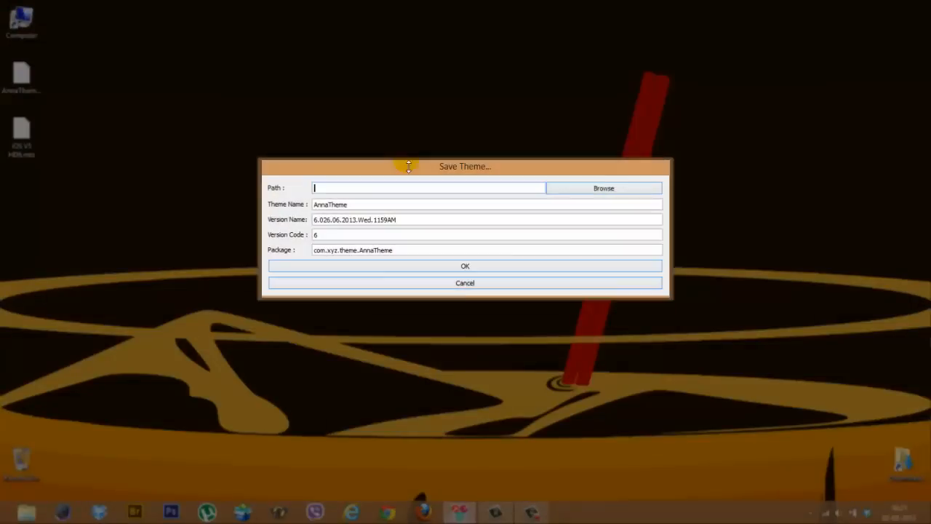
mouse_move(375, 218)
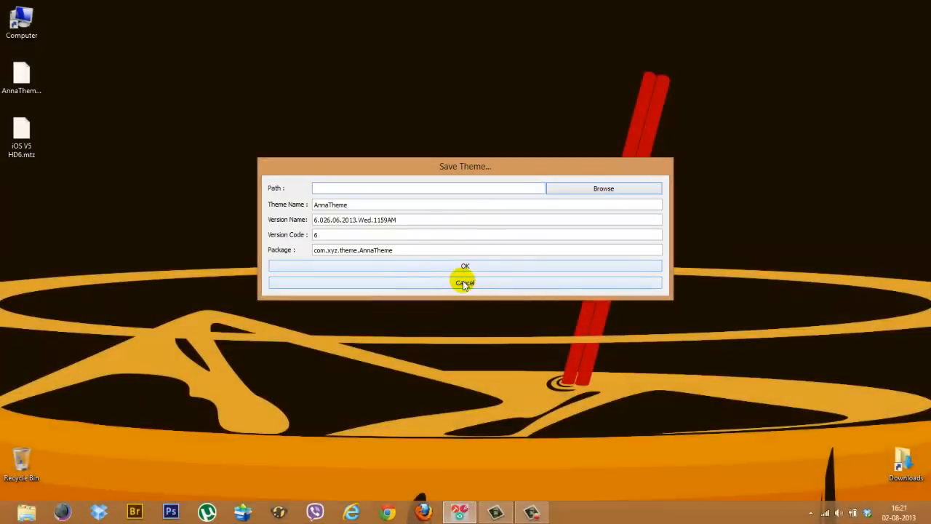
left_click(464, 283)
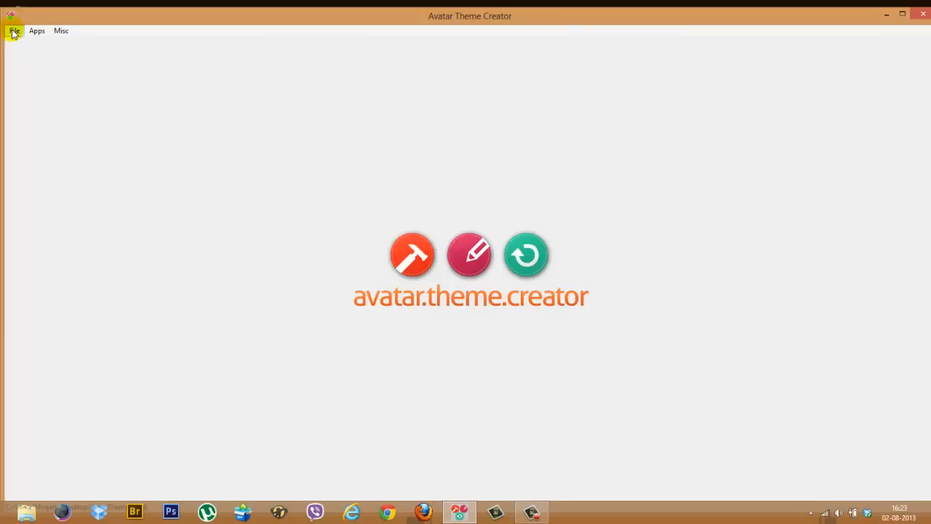
left_click(13, 31)
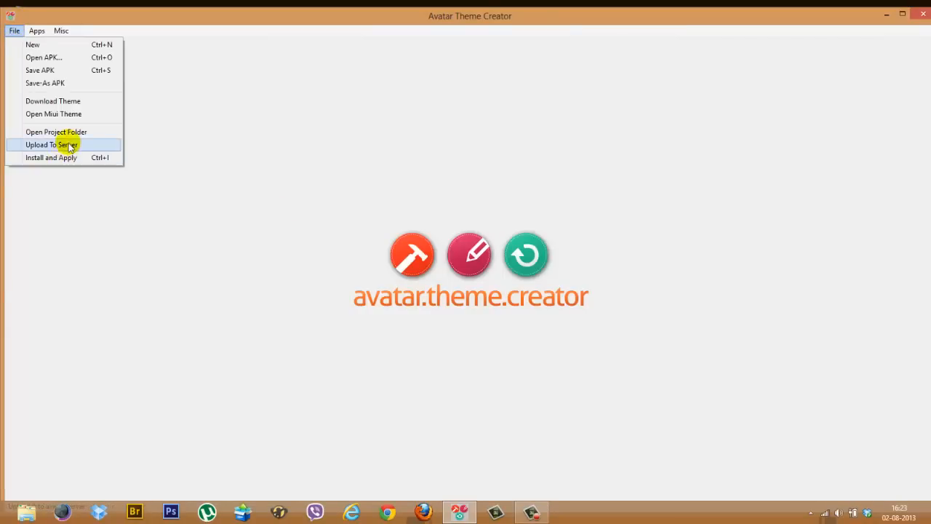
left_click(53, 146)
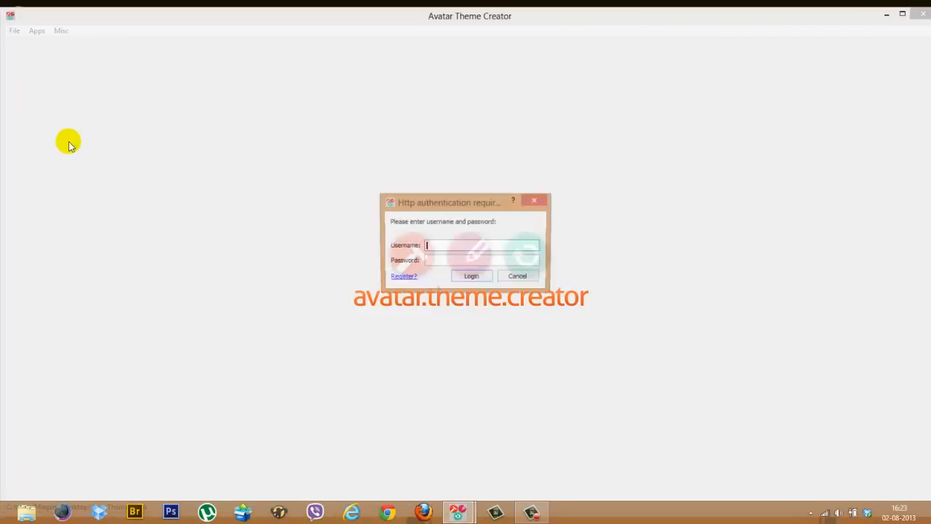
mouse_move(436, 245)
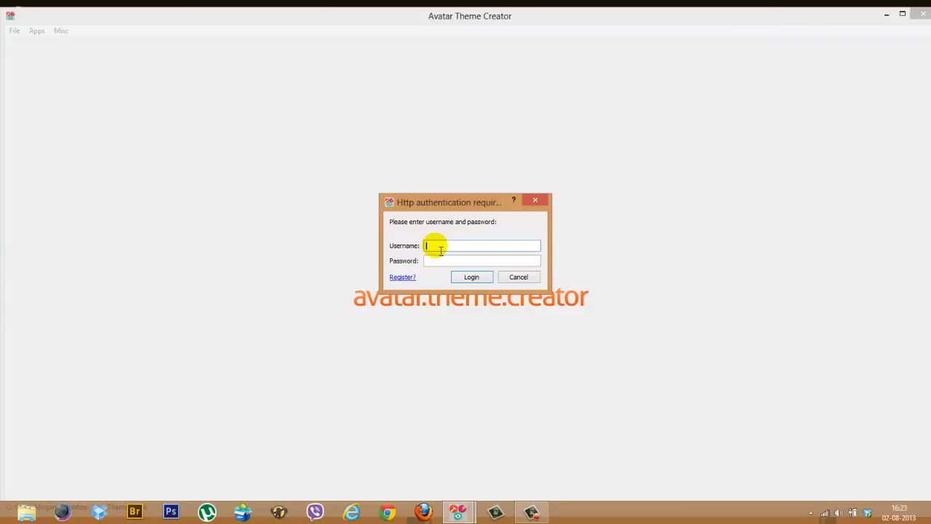
left_click(481, 261)
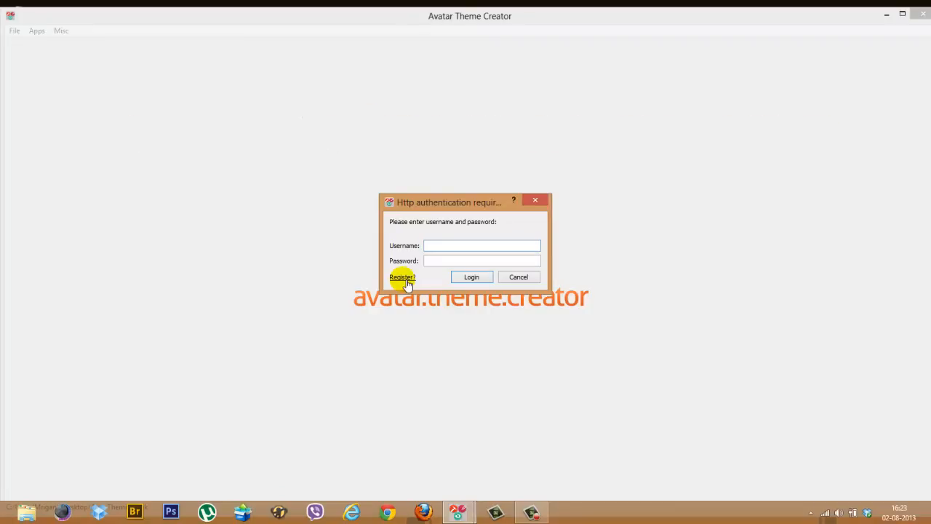
left_click(482, 245)
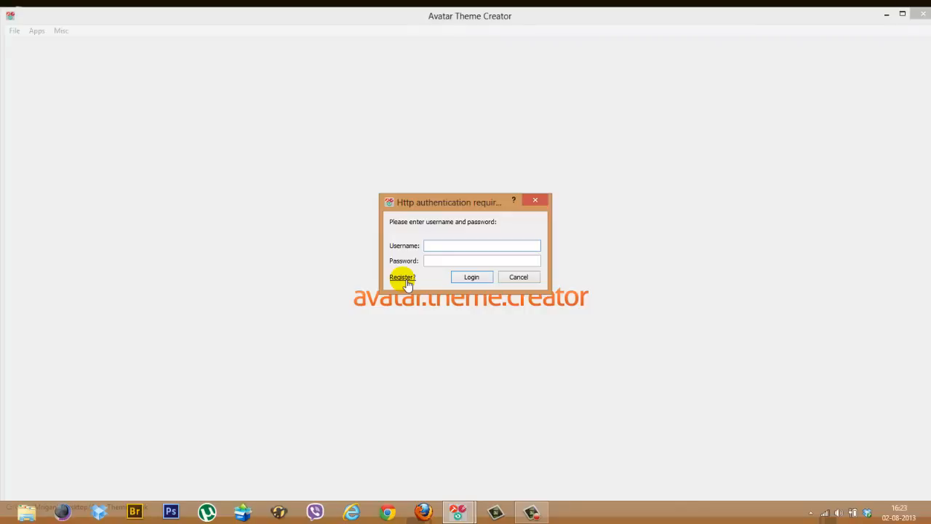
left_click(482, 244)
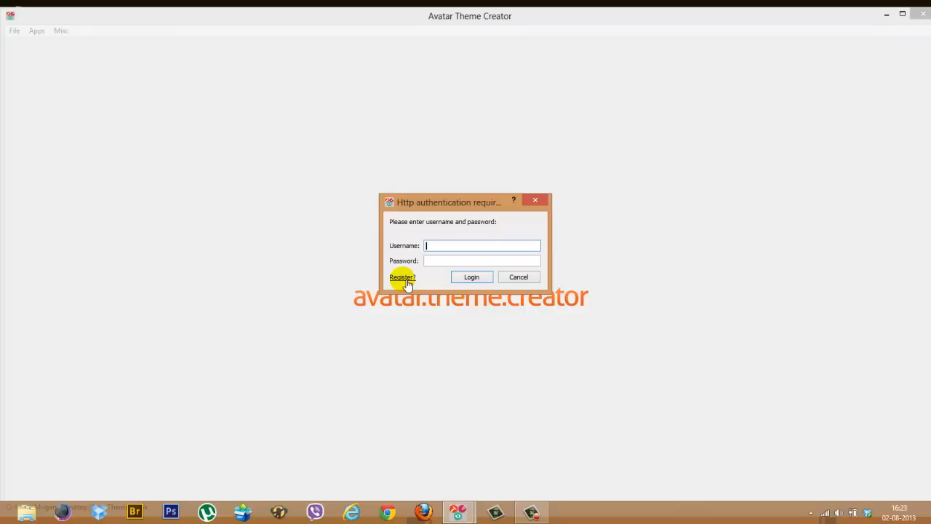
mouse_move(517, 277)
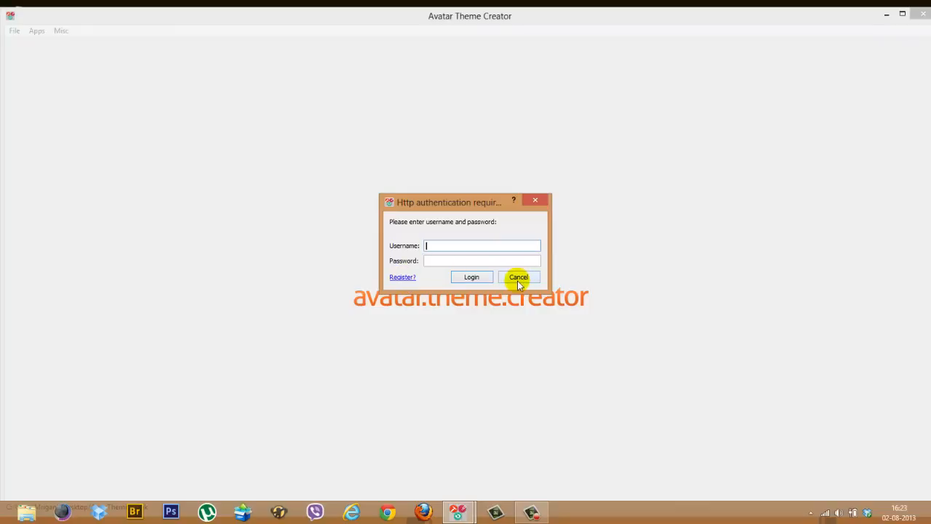
left_click(15, 31)
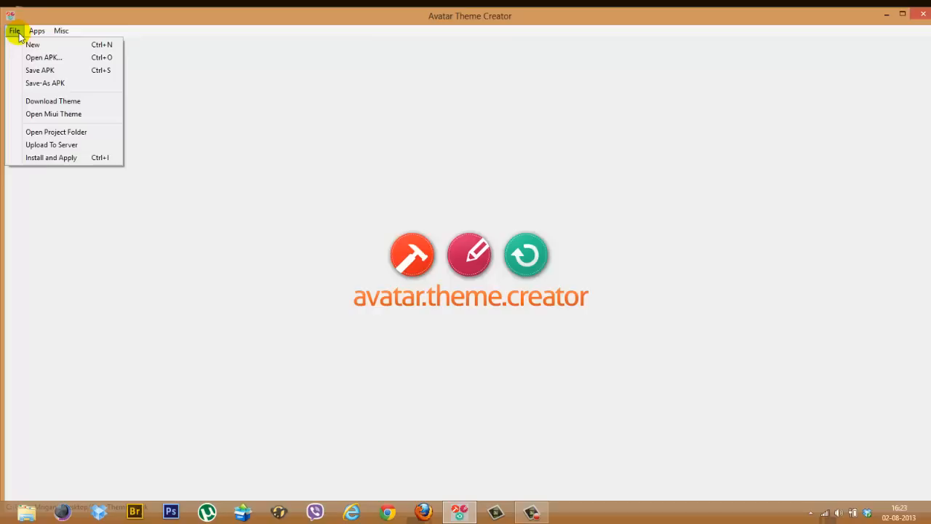
mouse_move(68, 157)
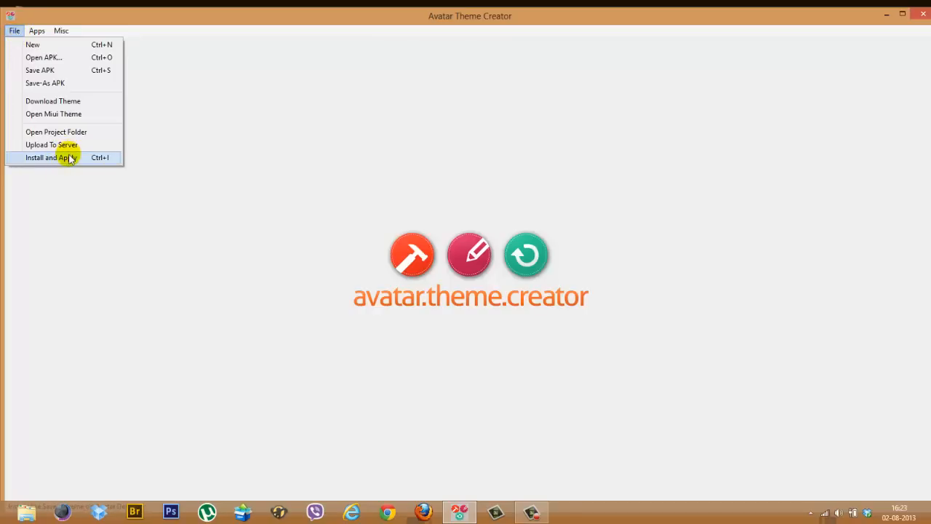
left_click(51, 157)
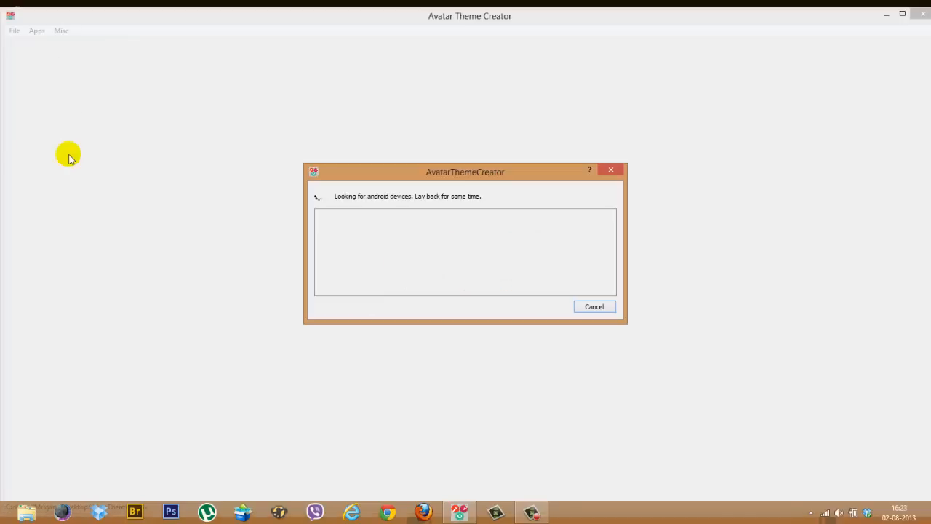
mouse_move(410, 240)
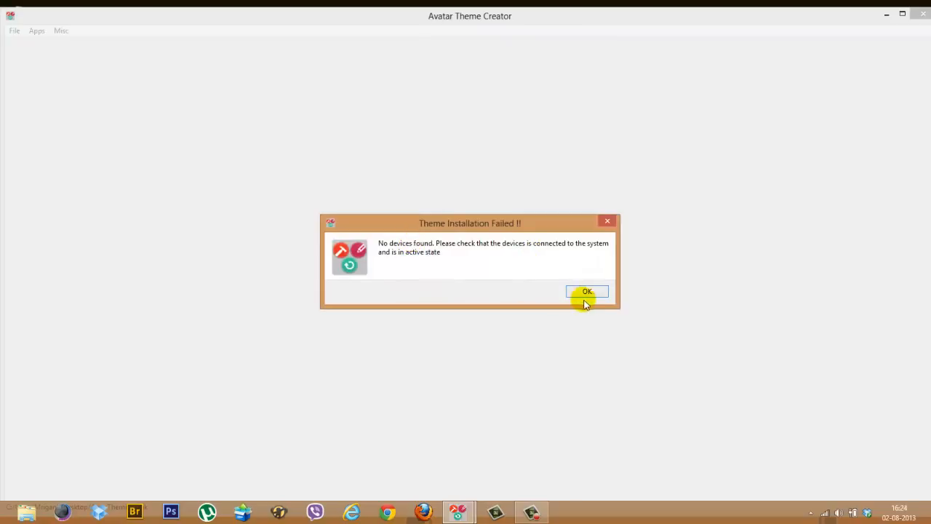
left_click(588, 291)
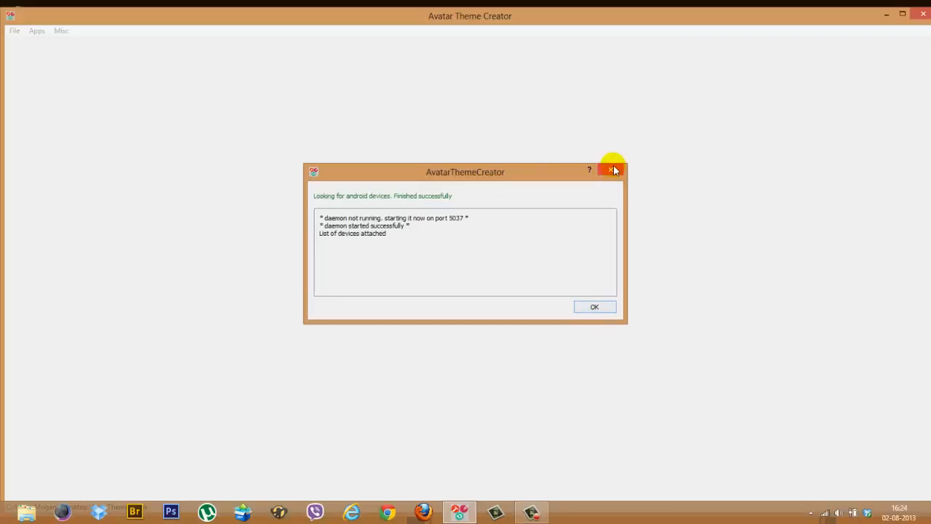
left_click(15, 31)
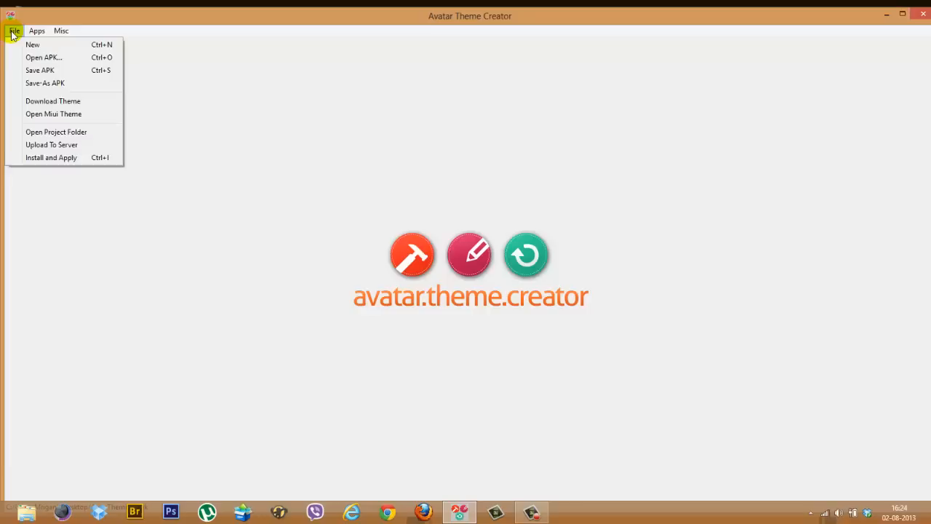
mouse_move(28, 31)
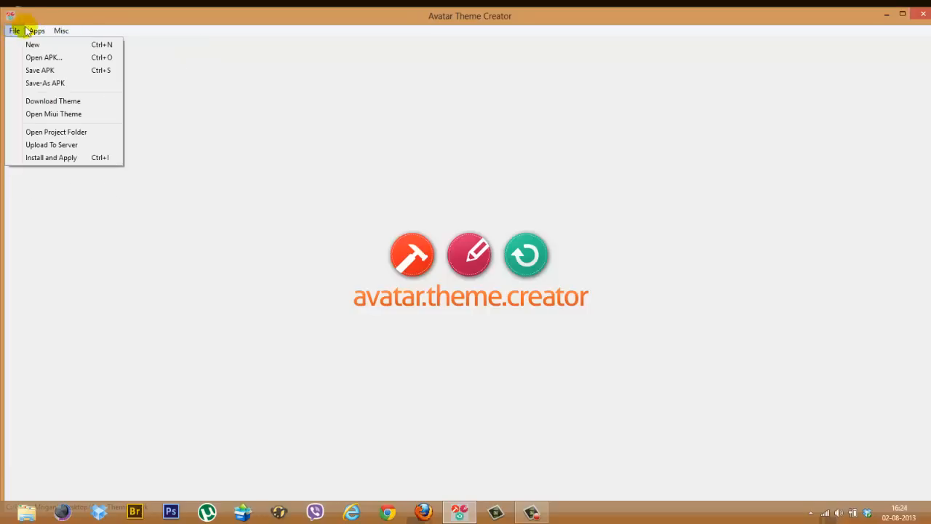
Show the Misc options: boot animation, fonts, wallpaper, preview image and styles.
left_click(61, 31)
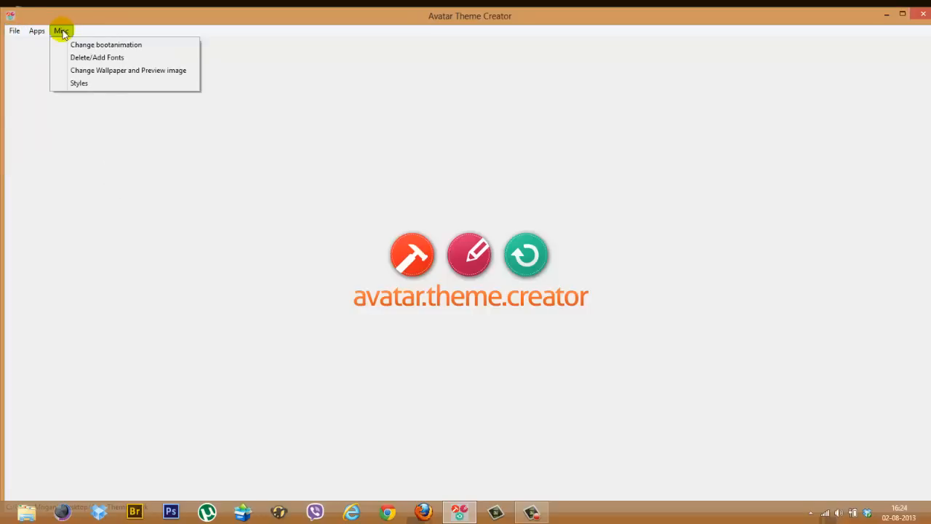